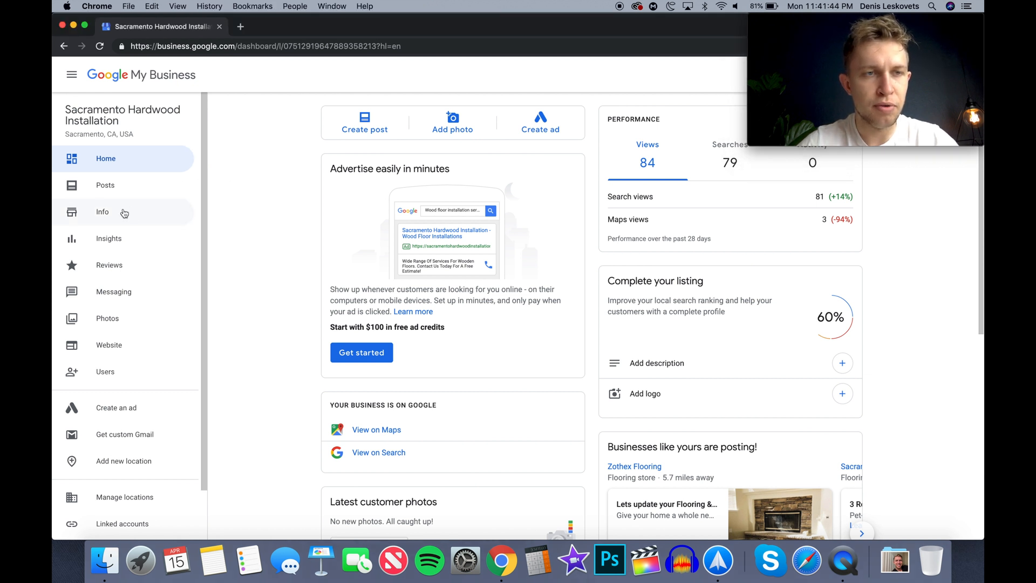
Open the Sacramento Hardwood Installation info page and scroll to the empty Services row
click(103, 212)
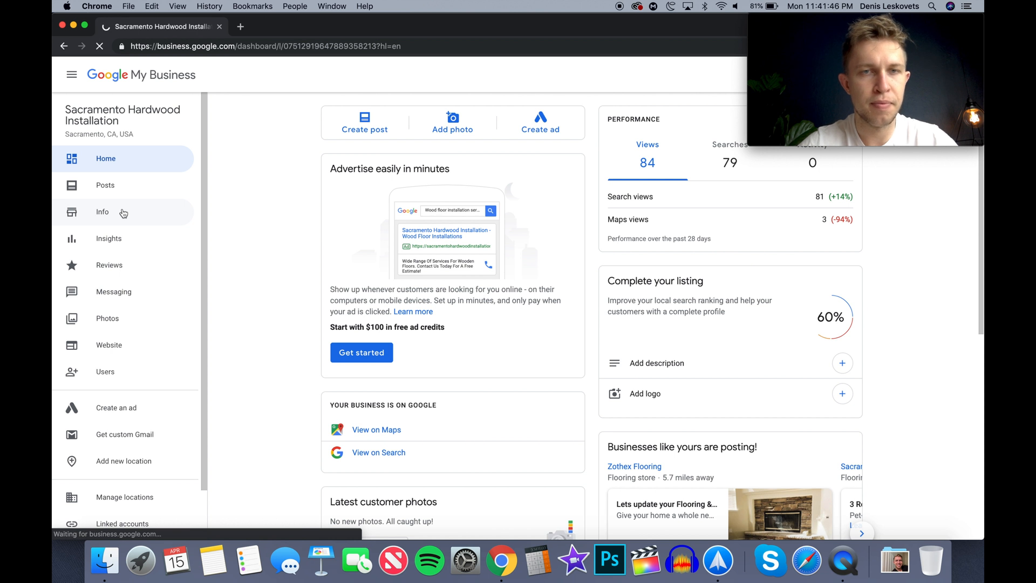
click(102, 211)
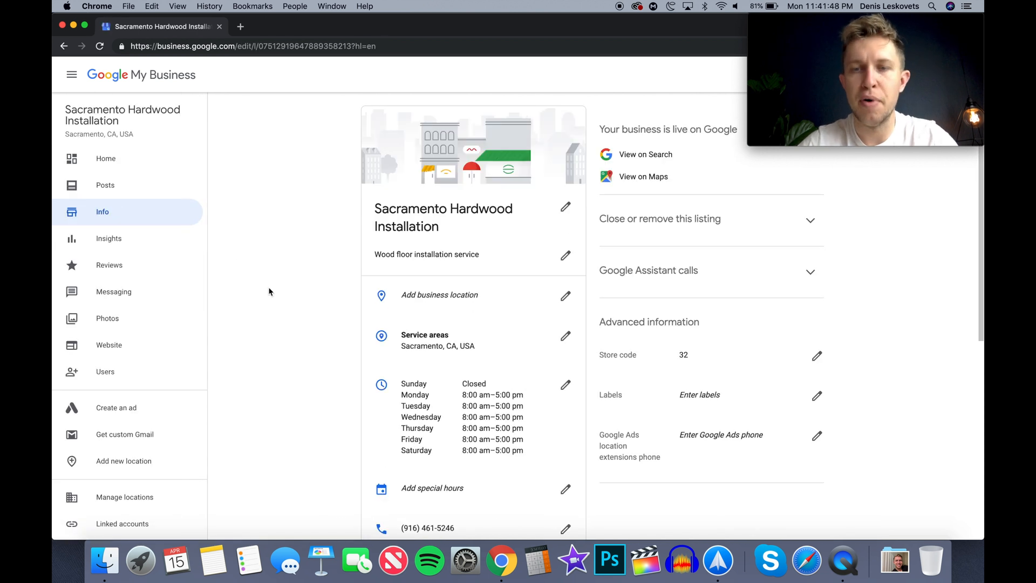
scroll(down, 3)
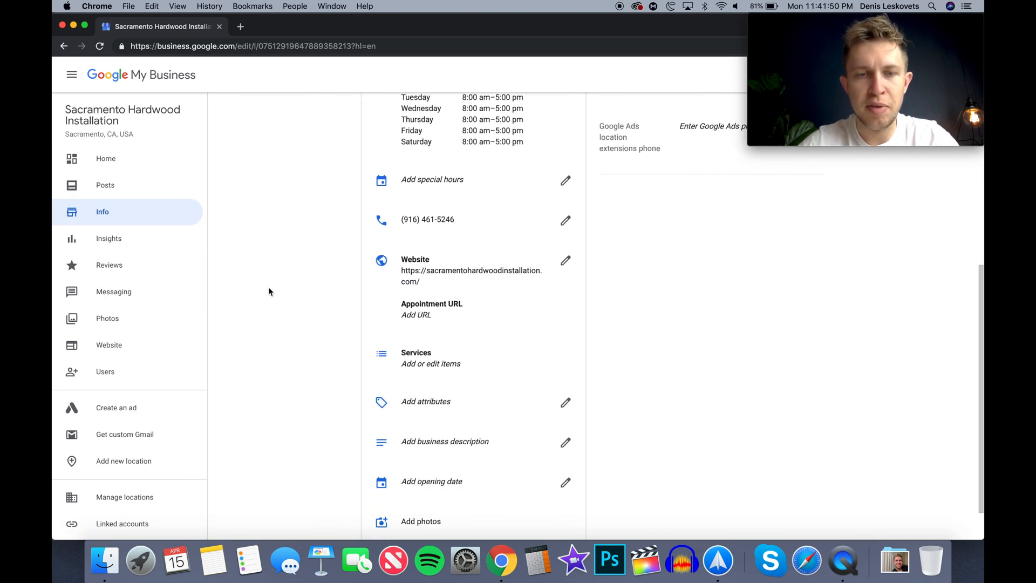
scroll(down, 3)
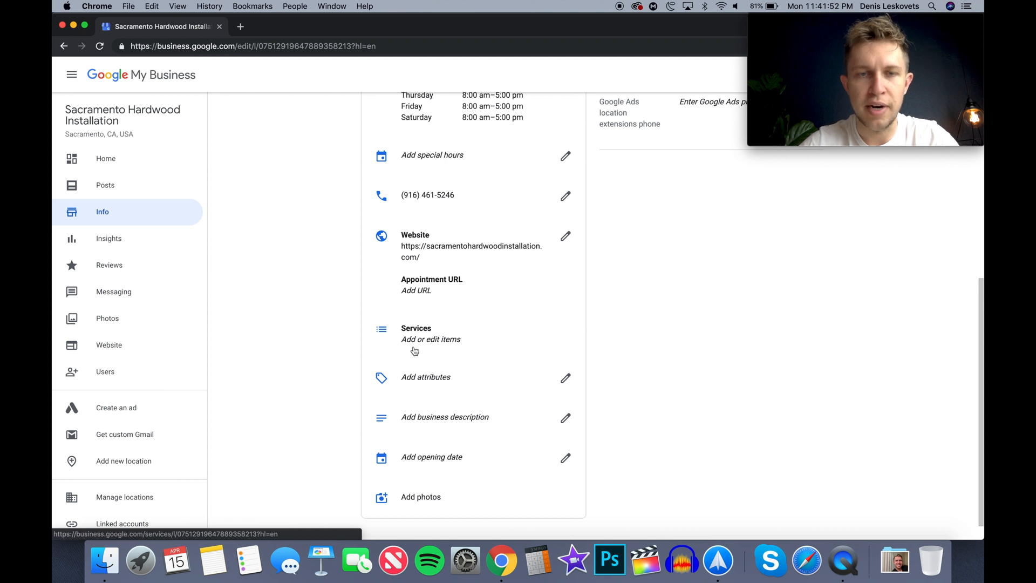
mouse_move(291, 330)
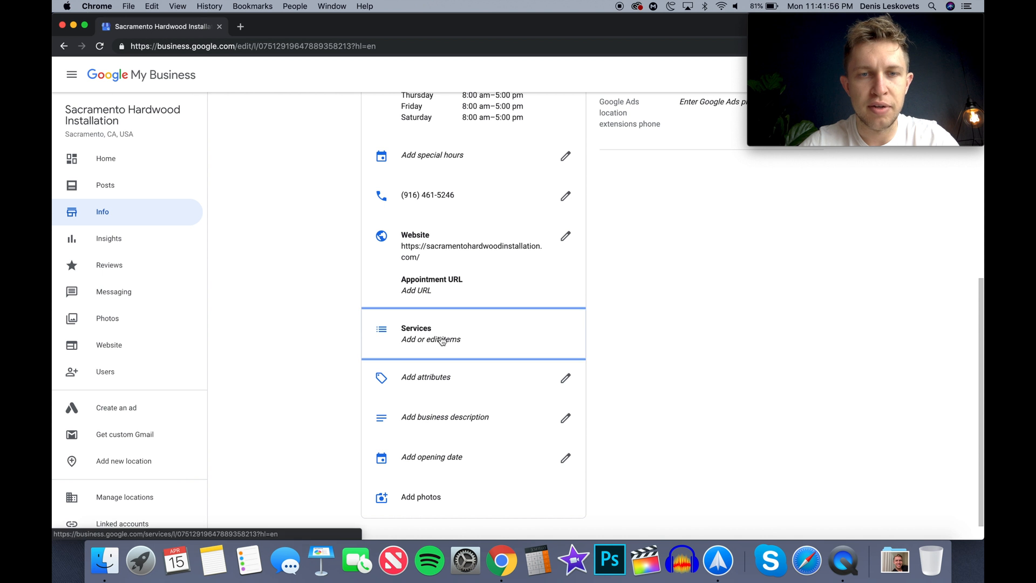
Open the services editor and enter 'Placer County' as the new section name
click(430, 339)
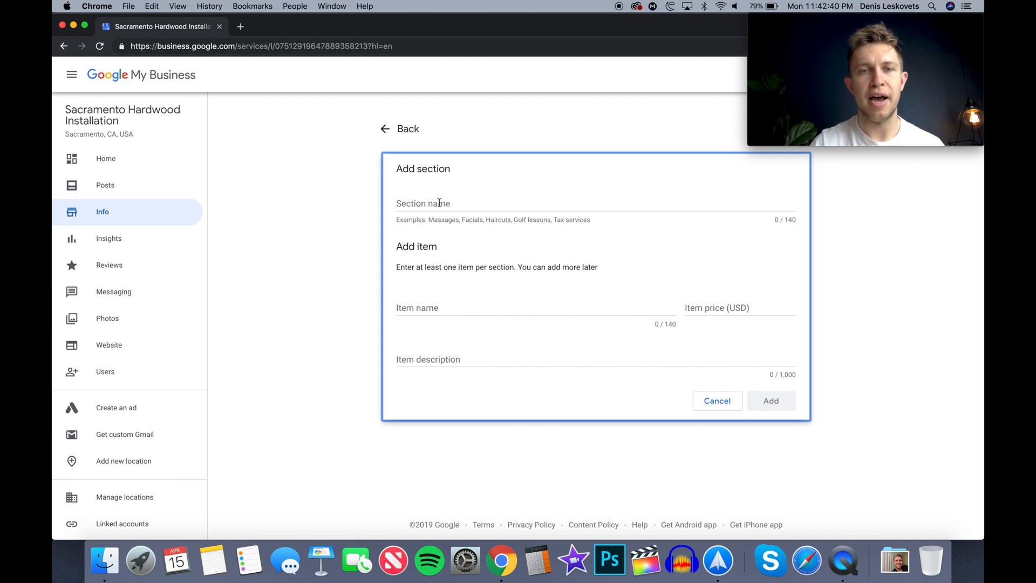
click(439, 203)
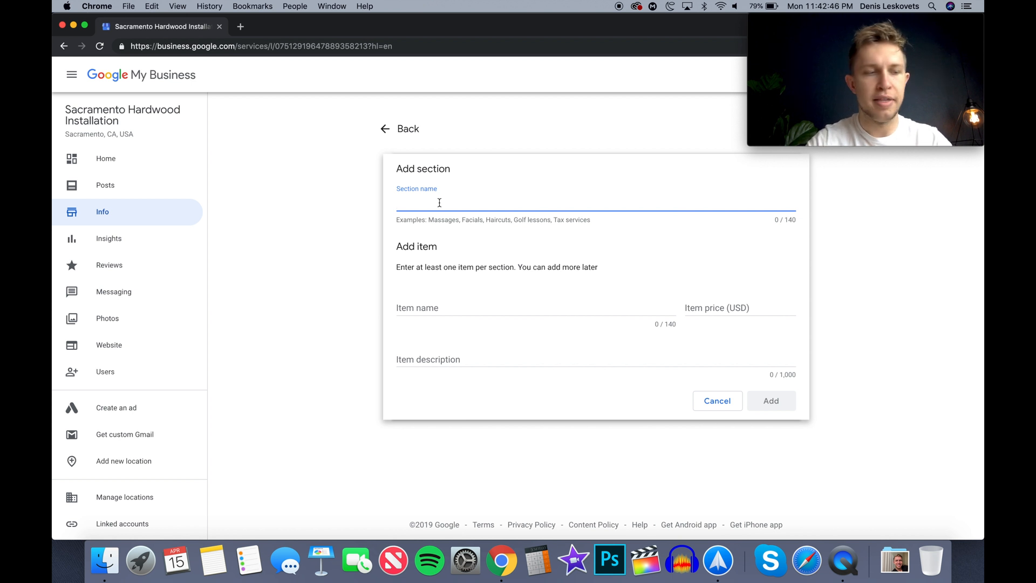
text(Place)
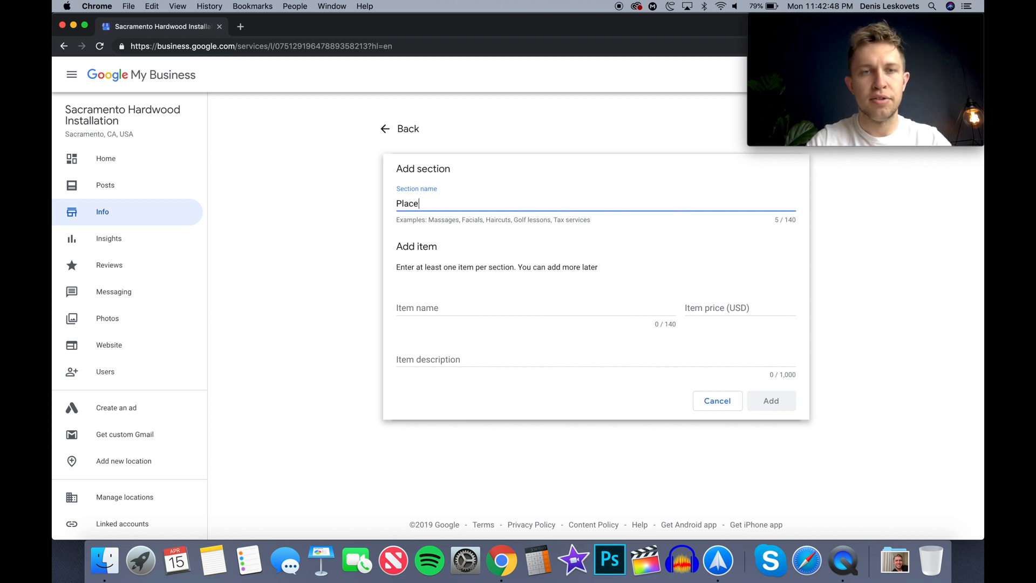
text(r County)
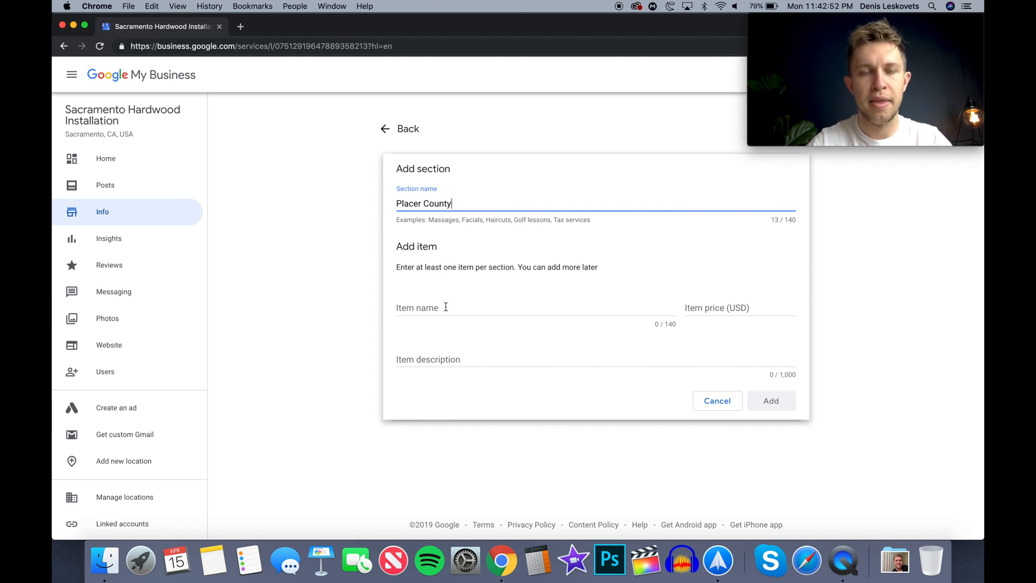
Enter 'Roseville Hardwood Installation' as the first item name, then move to its description field
click(446, 307)
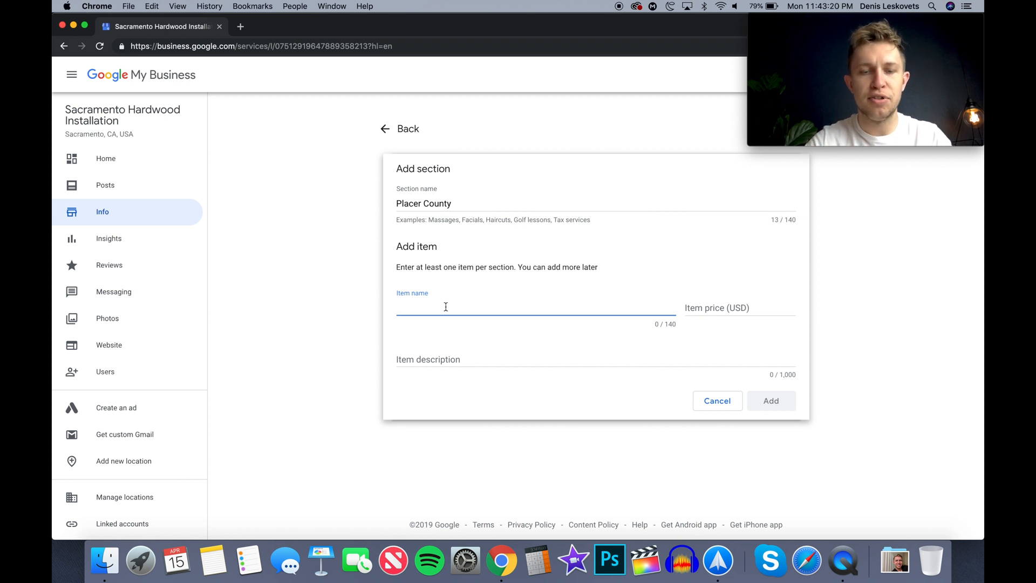
text(Roseville Hardwood)
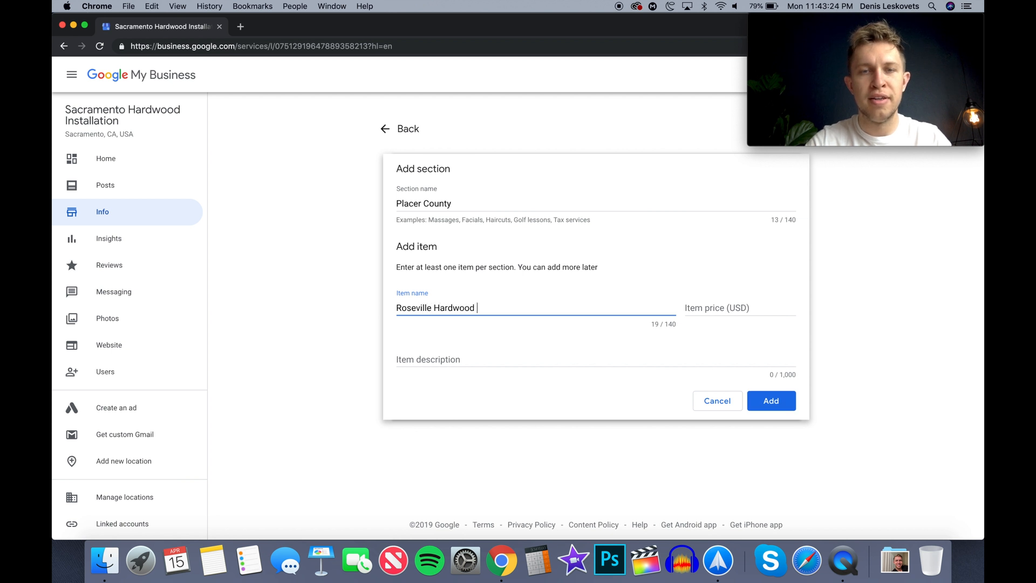
text(Installation)
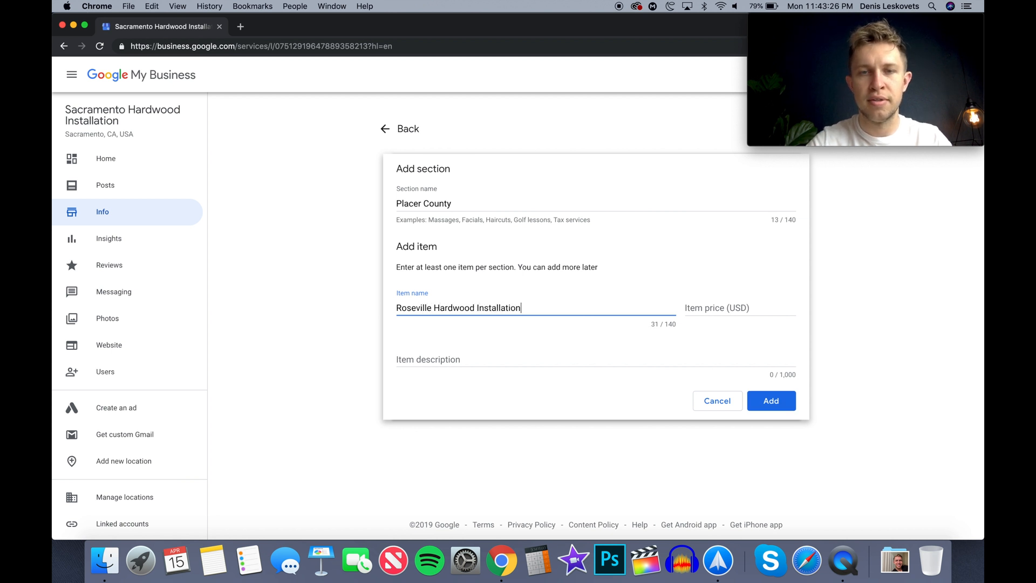
click(474, 359)
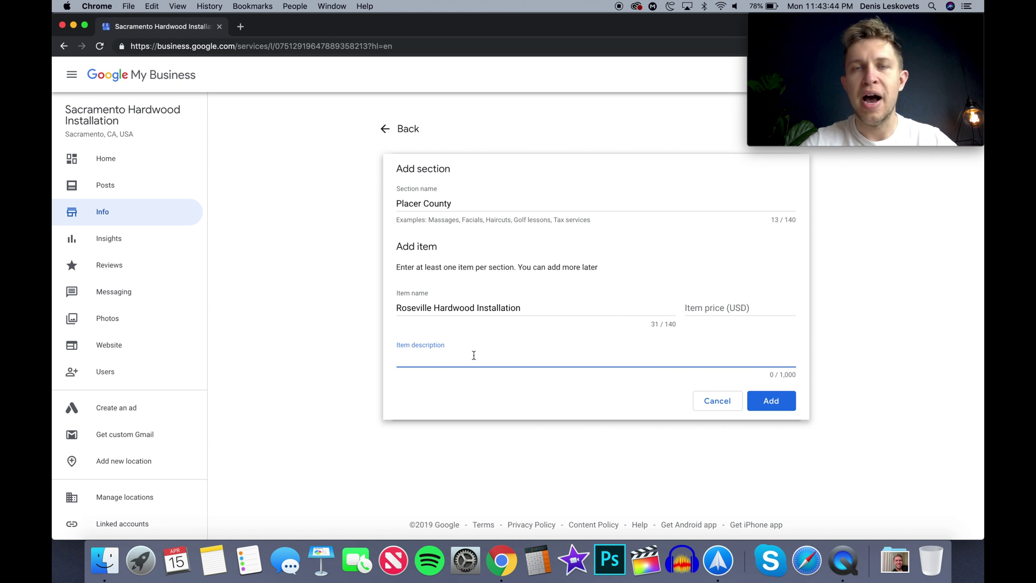
Begin the description: 'We are a full-service Roseville hardwood installation contractor.'
text(We)
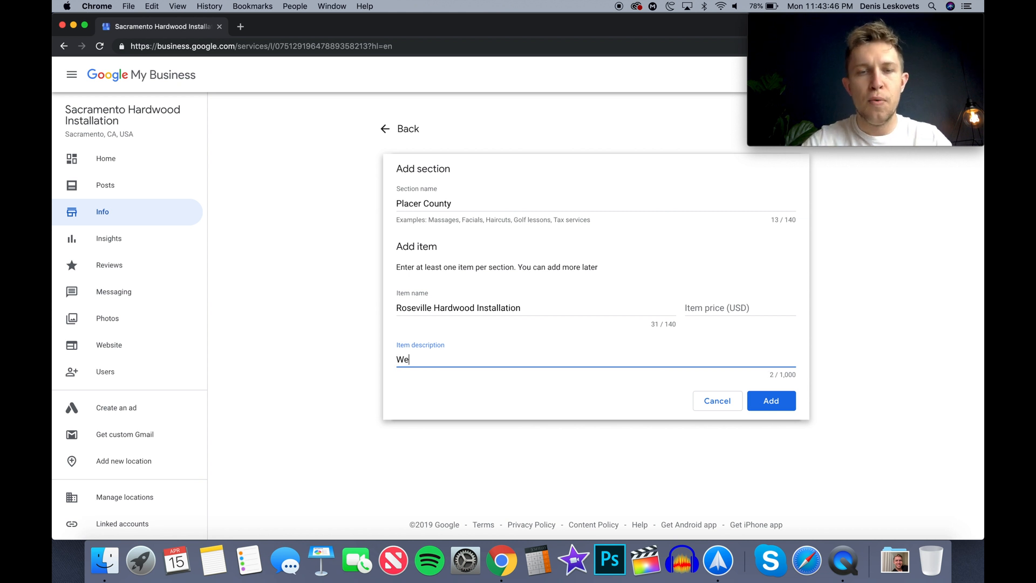
text(are a full)
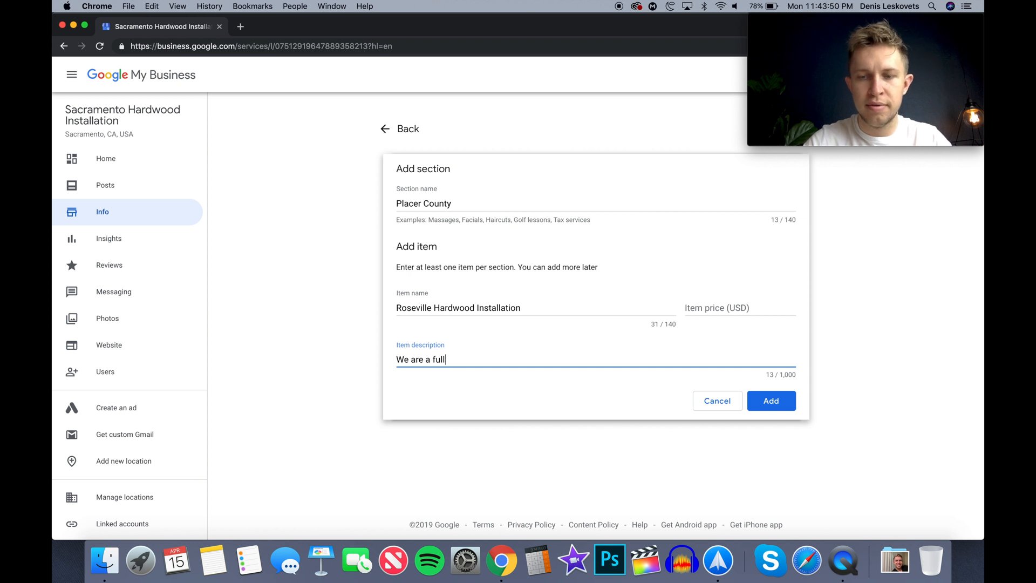
text(-service)
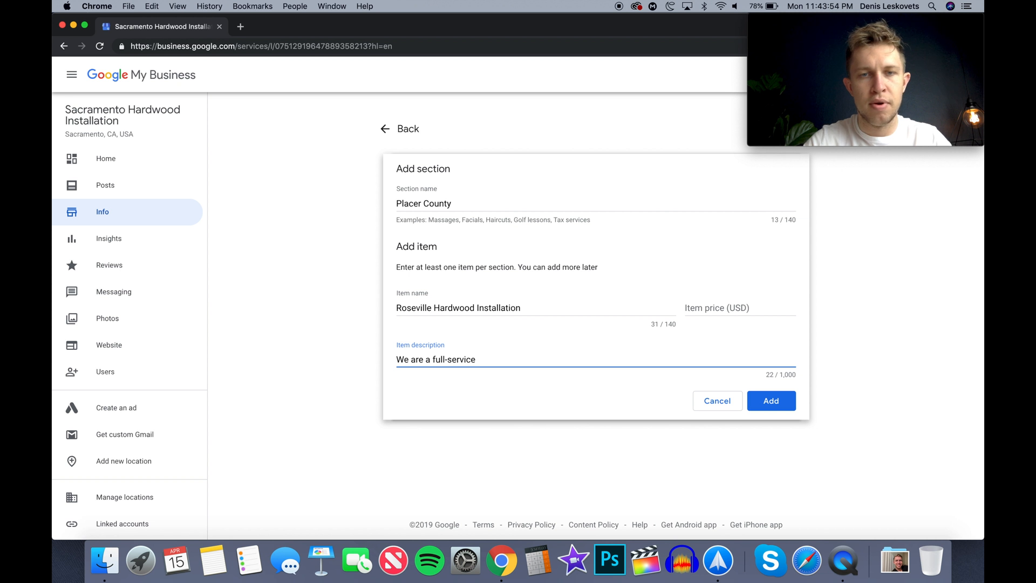
text(Ro)
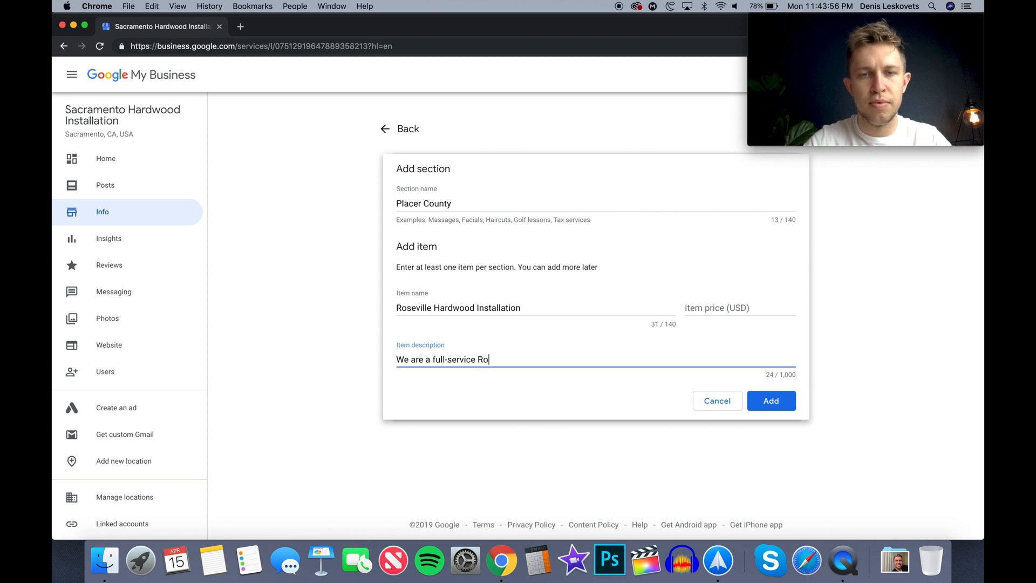
text(seville)
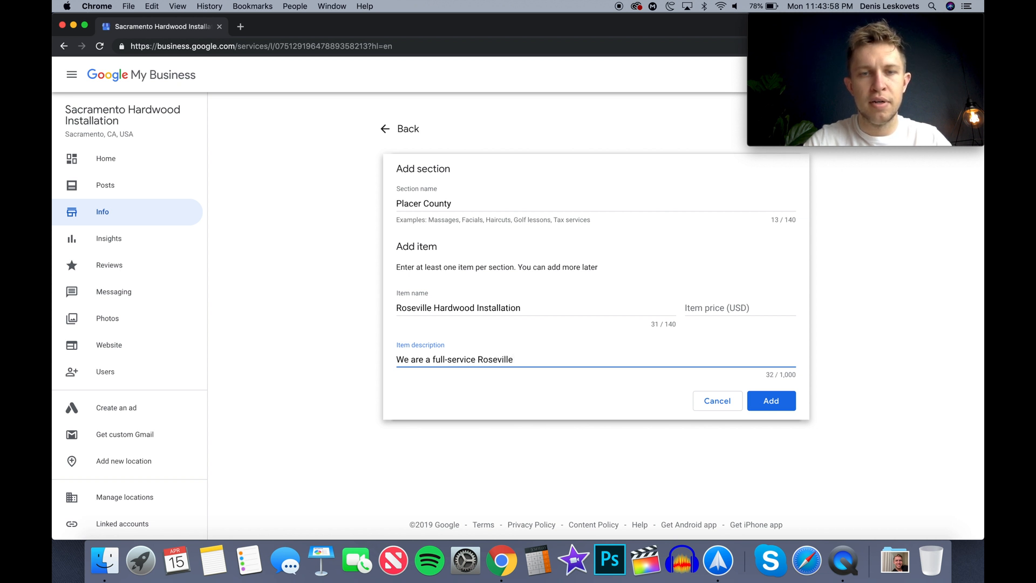
text(hardwoo)
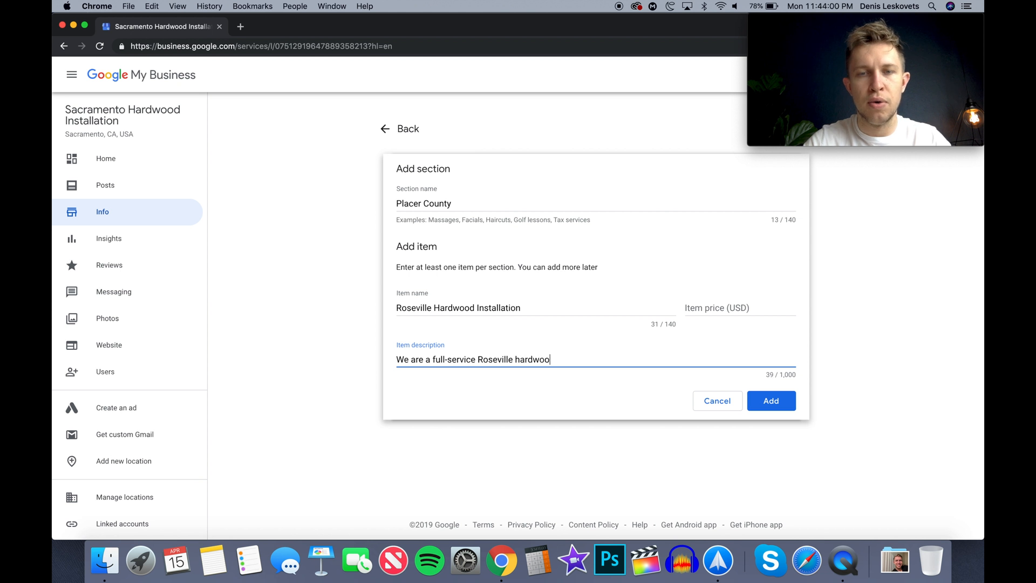
text(d in)
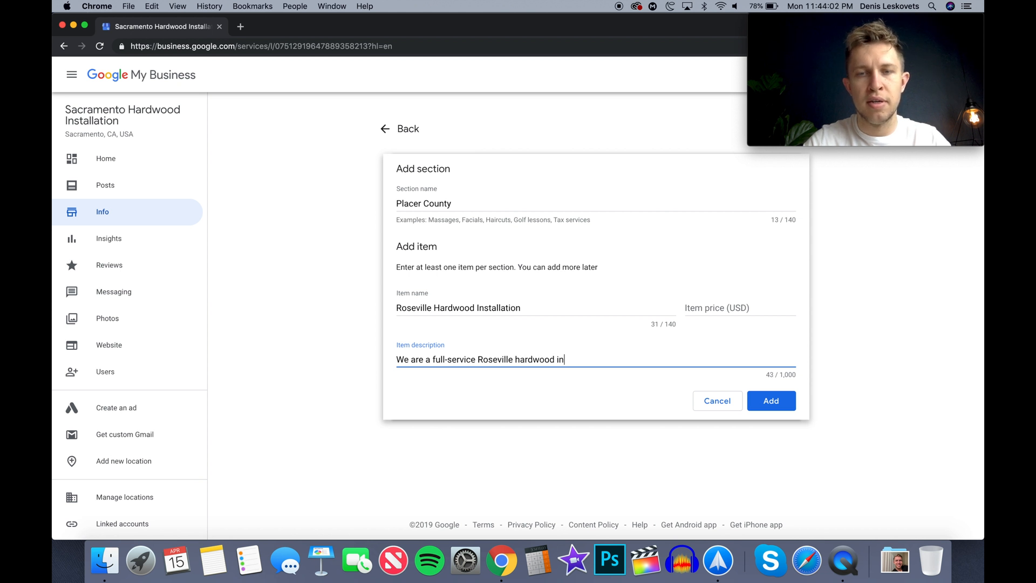
text(stallation con)
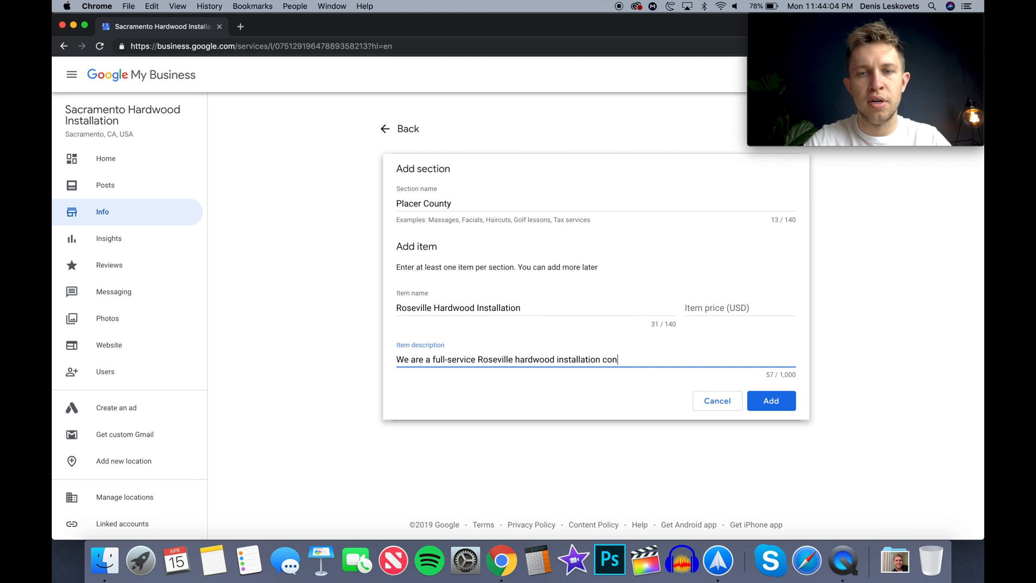
text(tractor.)
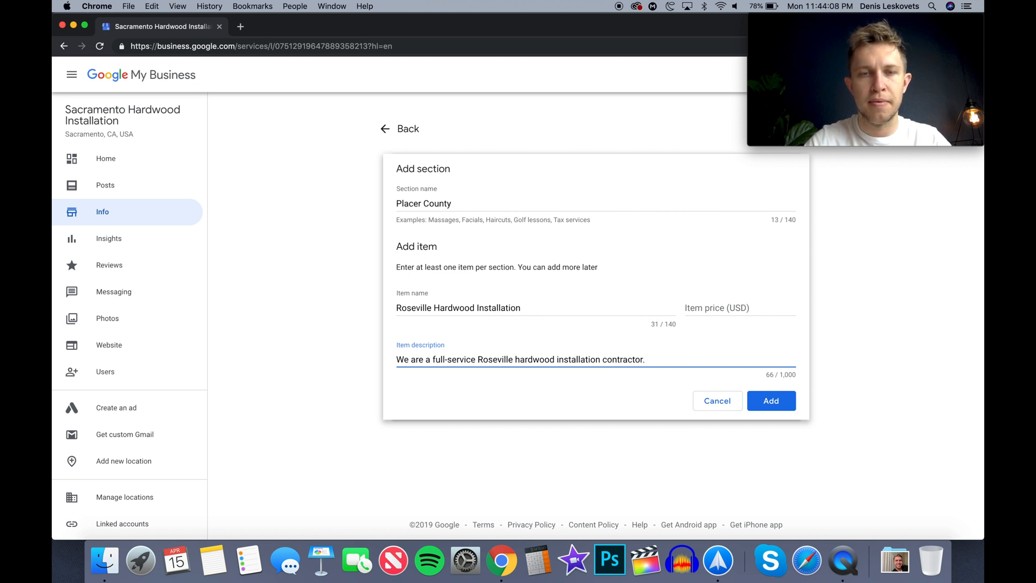
Add that they are top-rated, fully insured and bonded, and provide free estimates
text(Top)
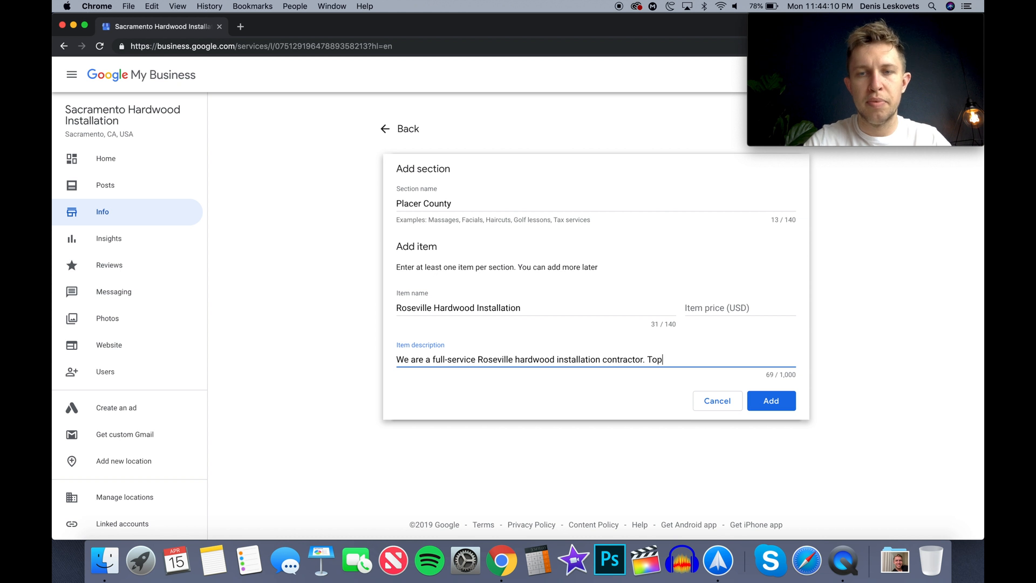
text(-Rated)
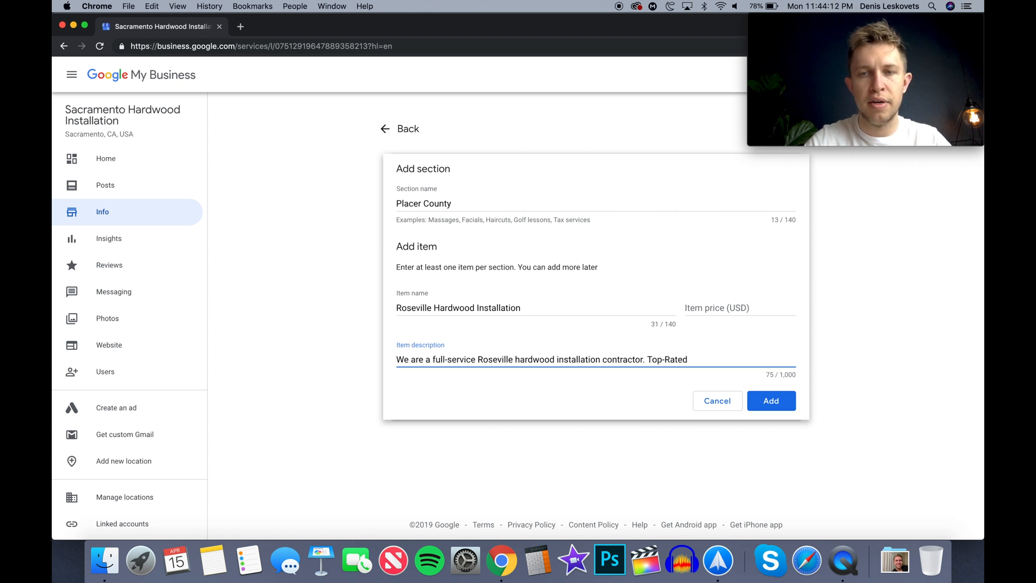
text(, full)
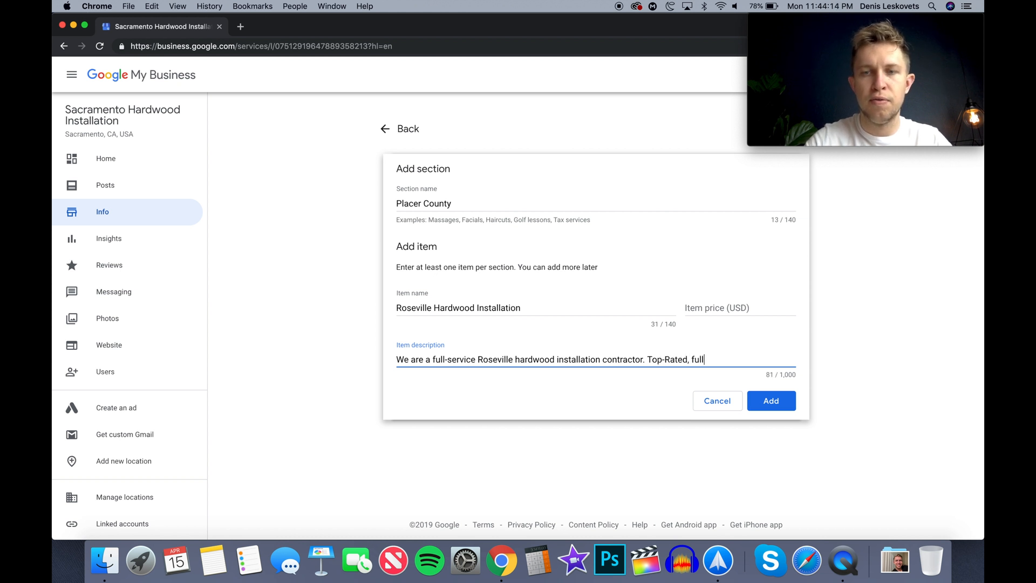
text(y insured a)
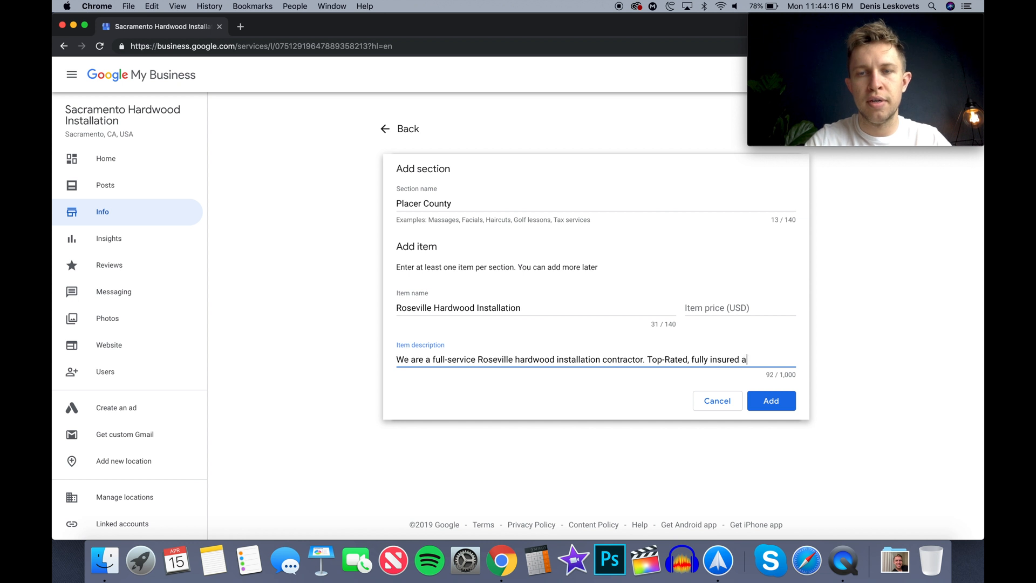
text(nd bonded, w)
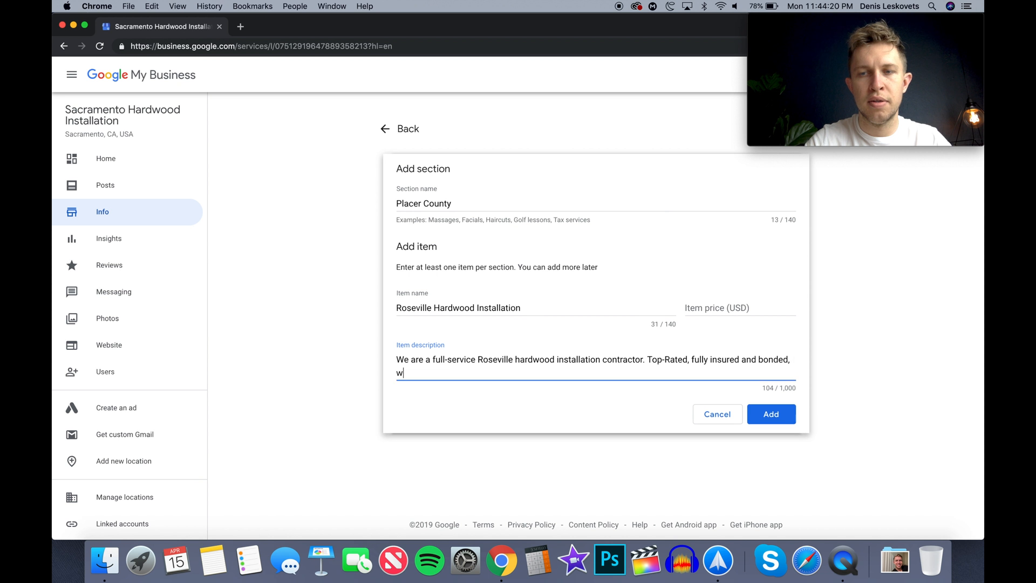
text(e come)
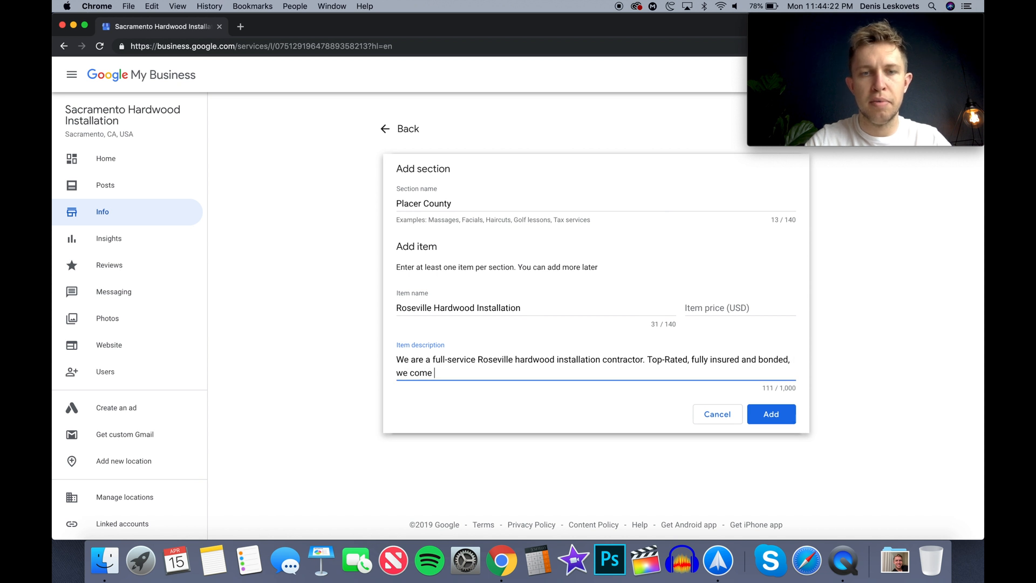
key(Backspace)
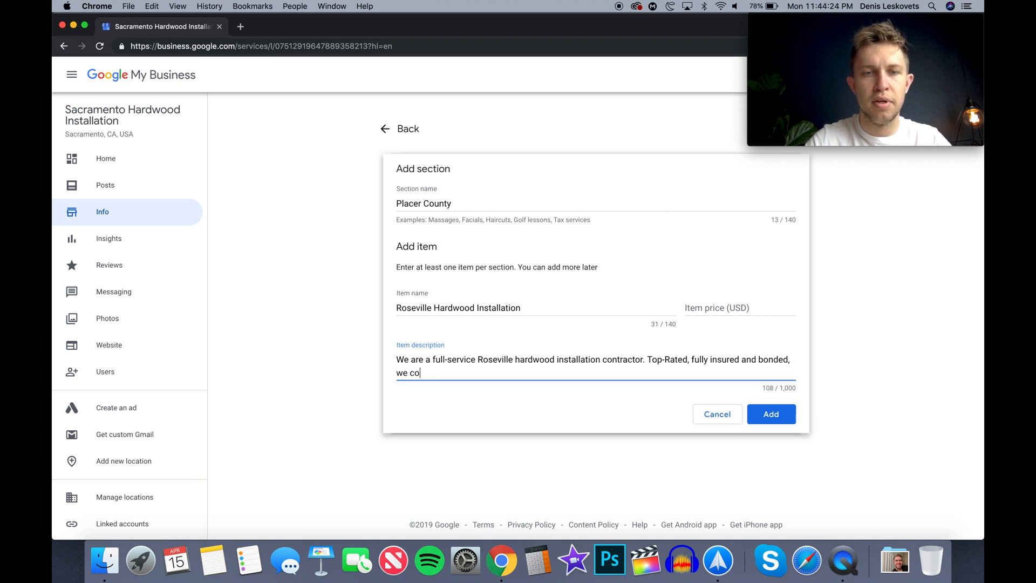
text(me and provid)
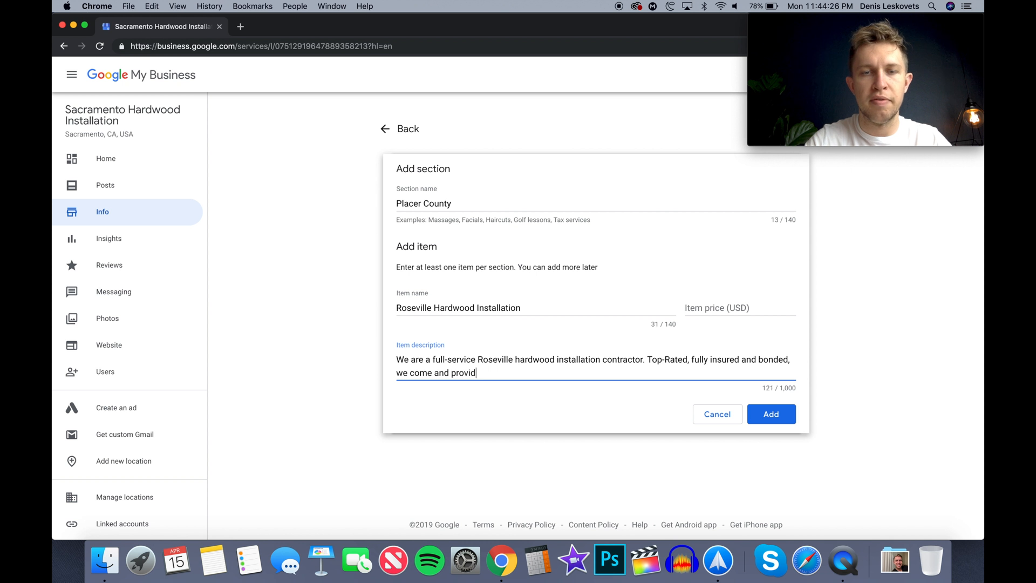
text(e free q)
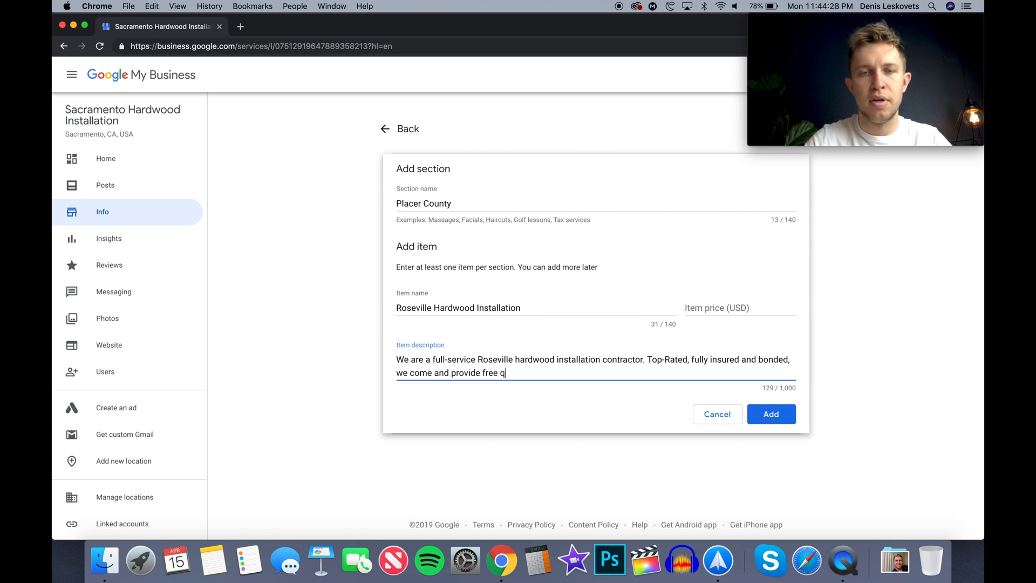
text(estimates.)
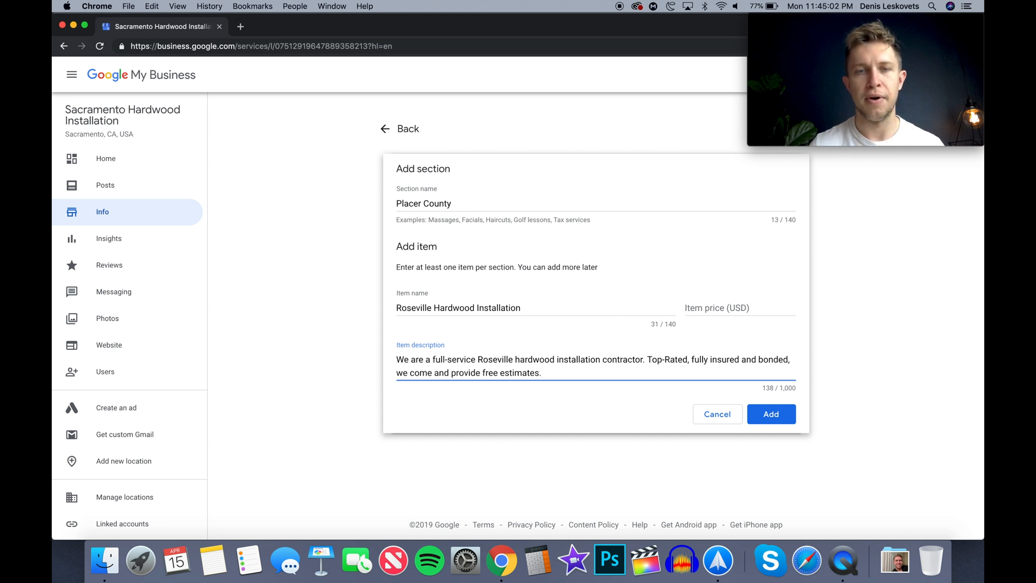
Save the Roseville item and name a new item 'El Dorado Hills Hardwood Installation'
click(771, 414)
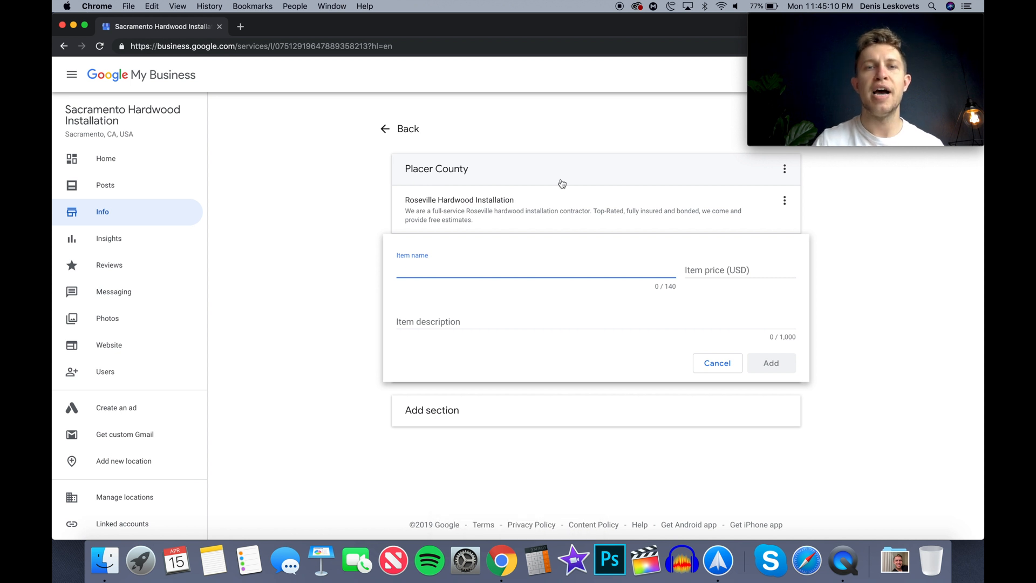
mouse_move(486, 214)
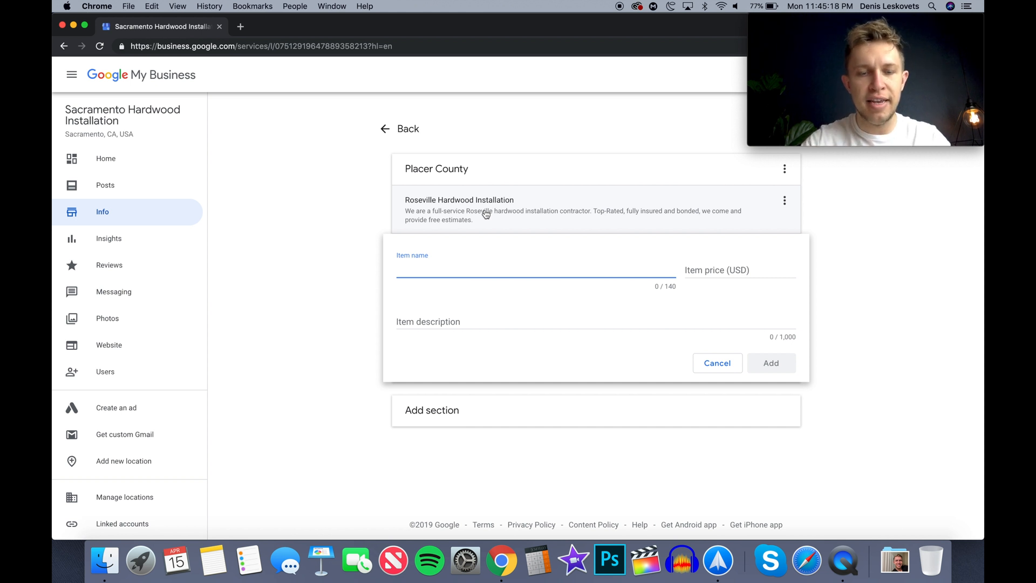
text(El Do)
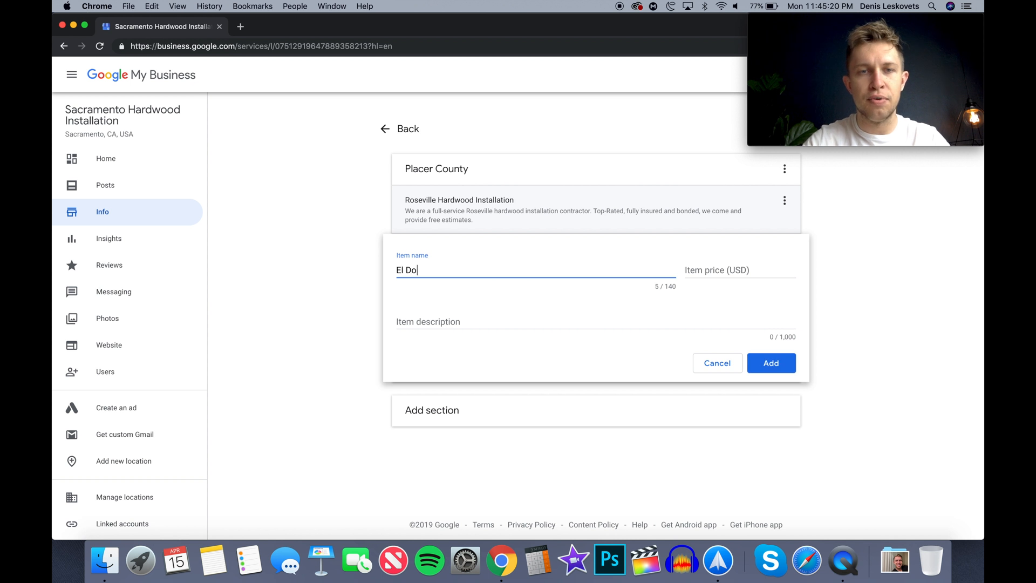
text(rado Hills)
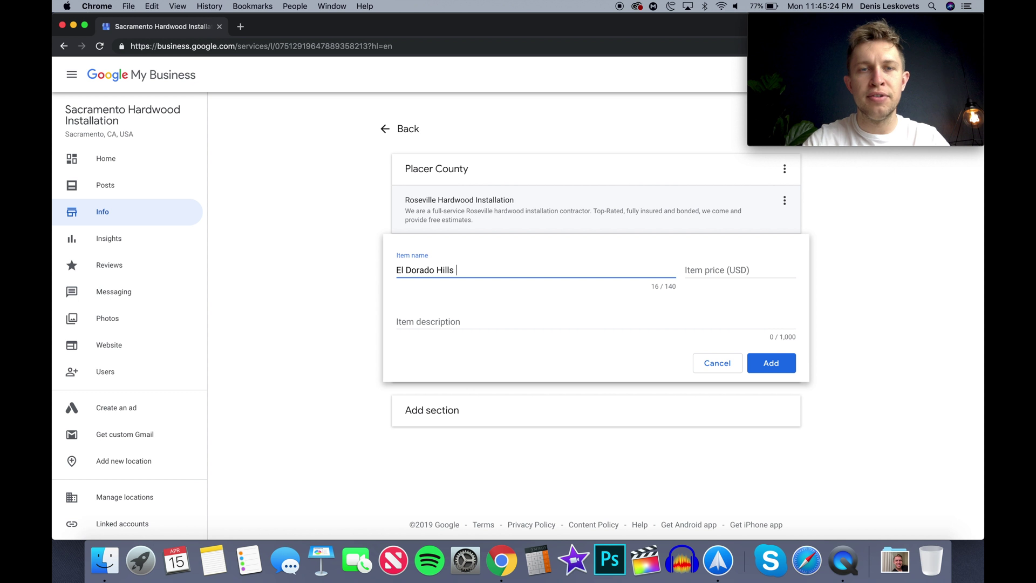
text(Hardwood Inst)
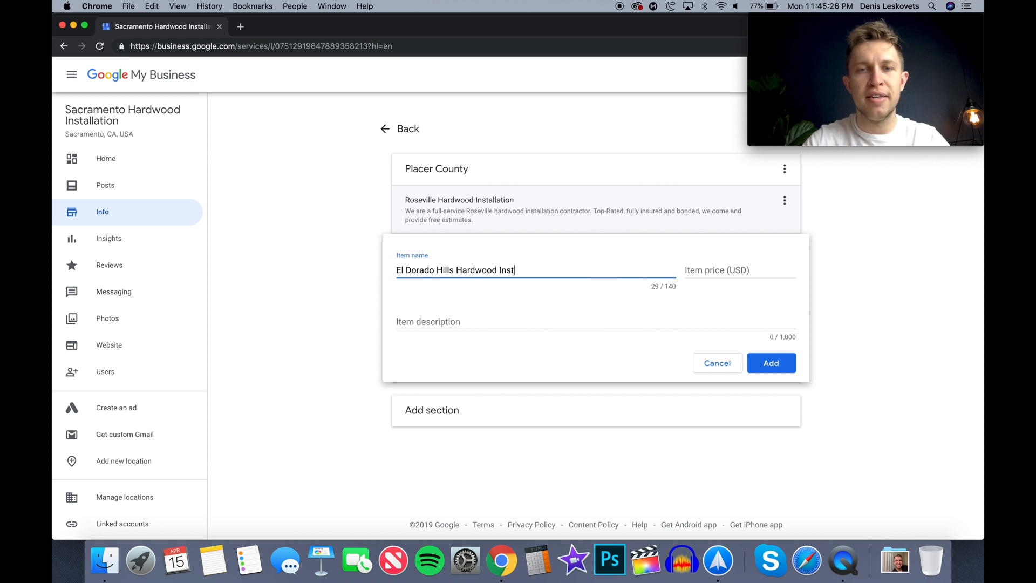
text(allation)
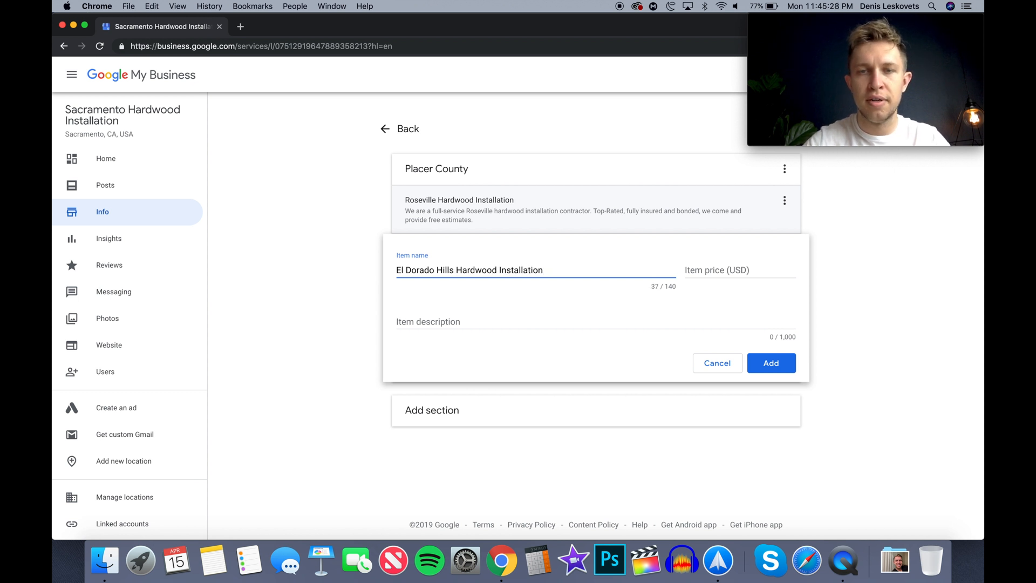
Describe it as a full-service El Dorado Hills hardwood installation contractor and add it
click(478, 323)
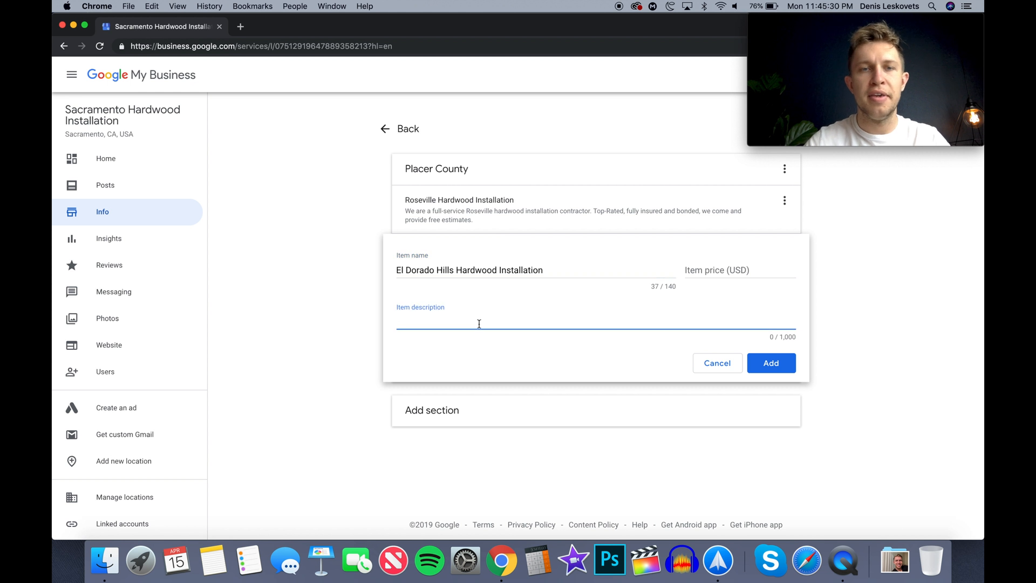
text(We)
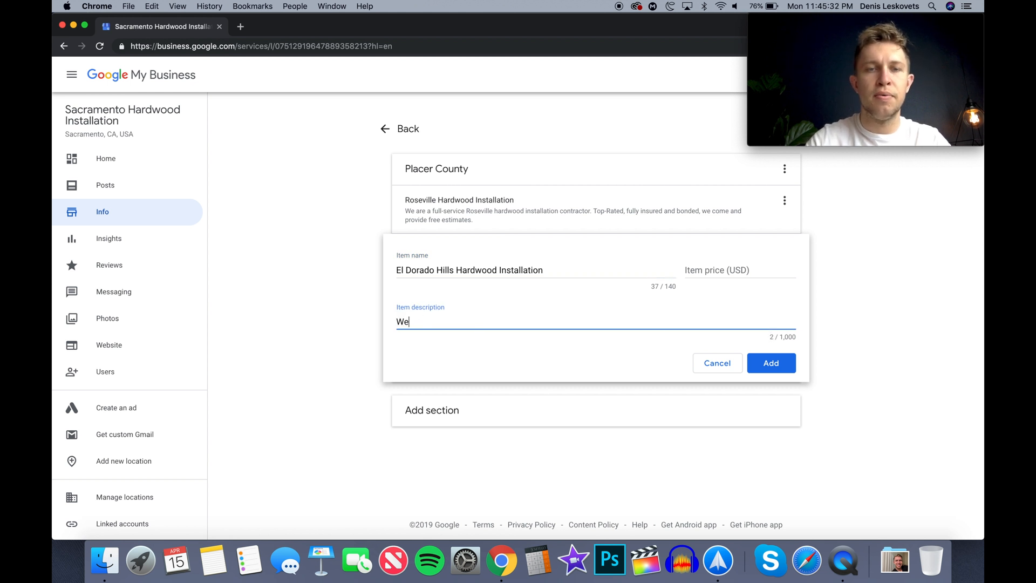
text(are a full)
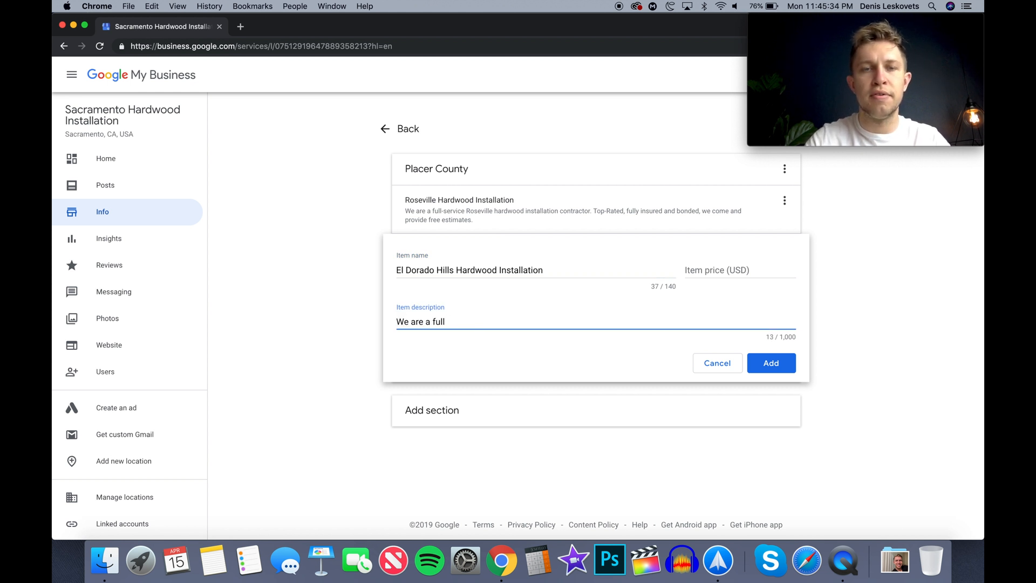
text(service)
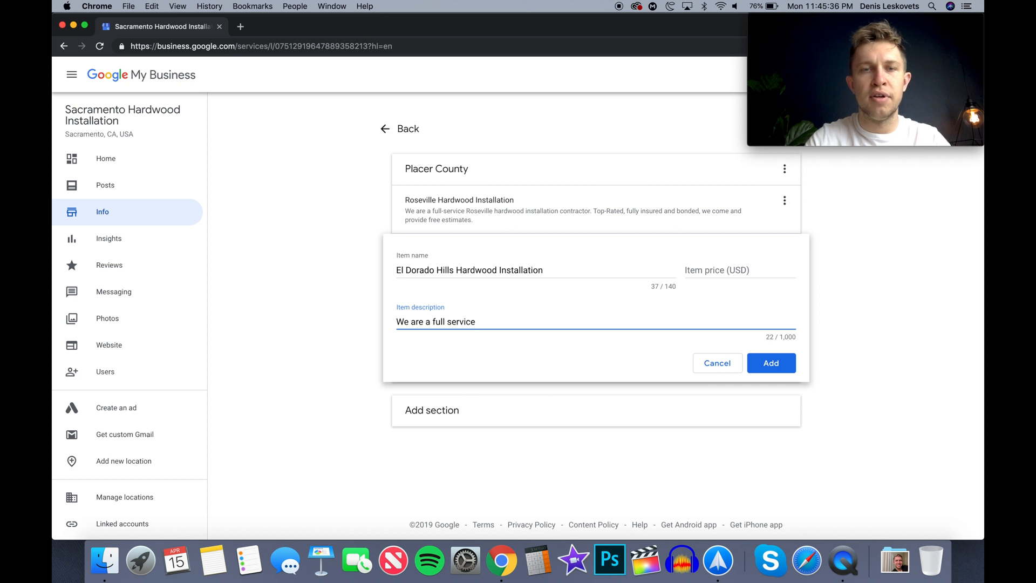
text(El Dorado Hi)
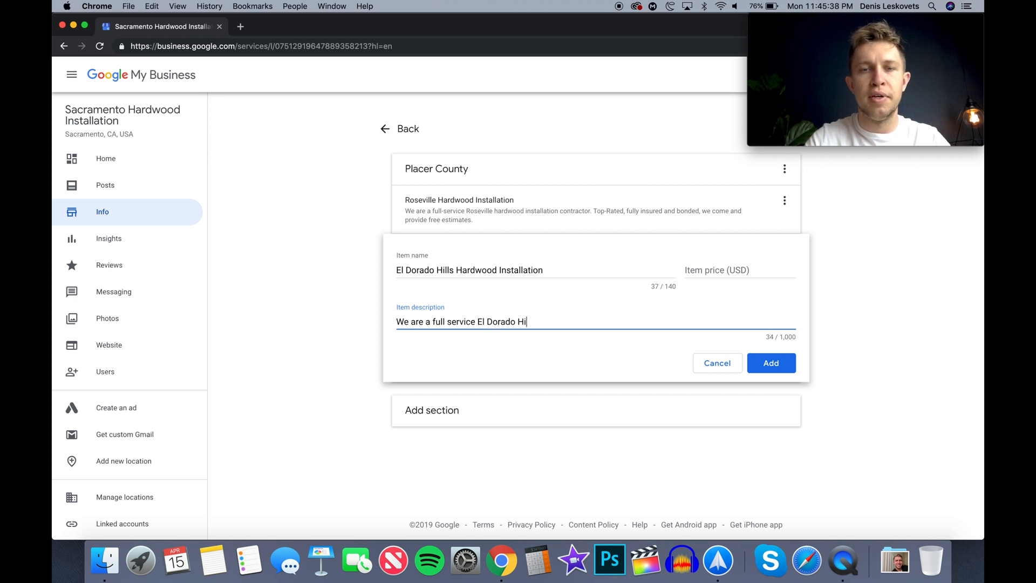
text(lls hard)
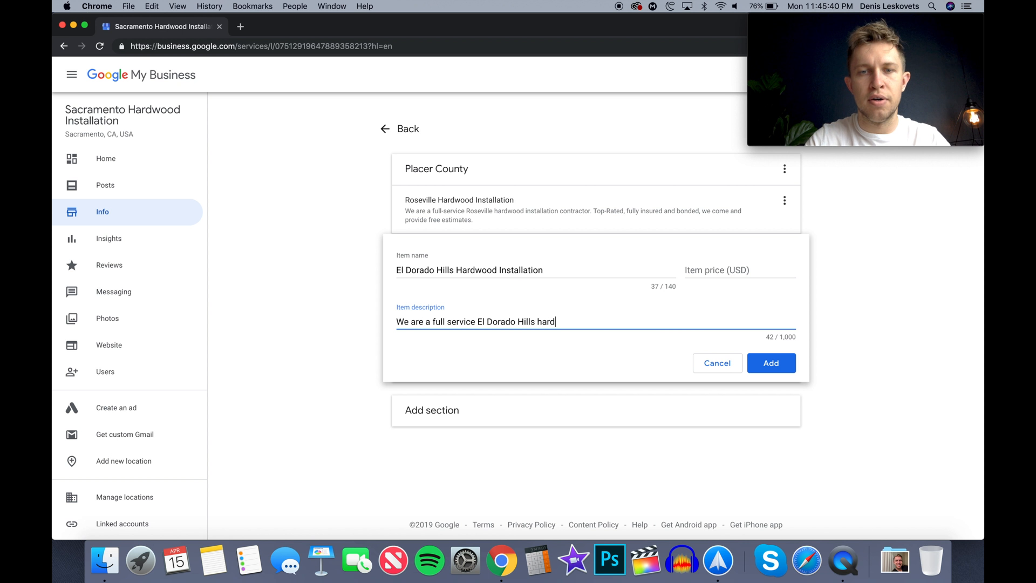
text(wood installati)
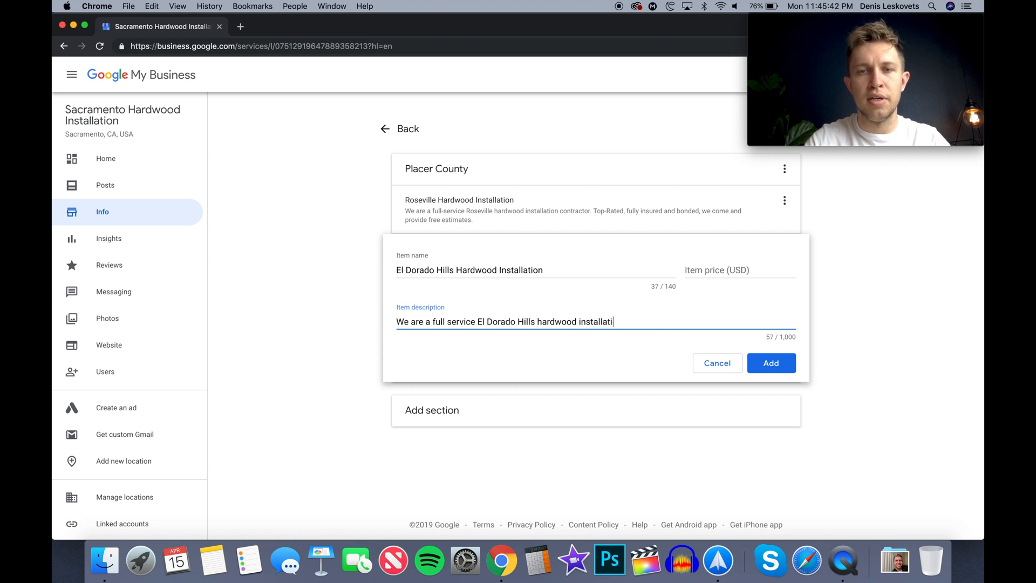
text(on contractor.)
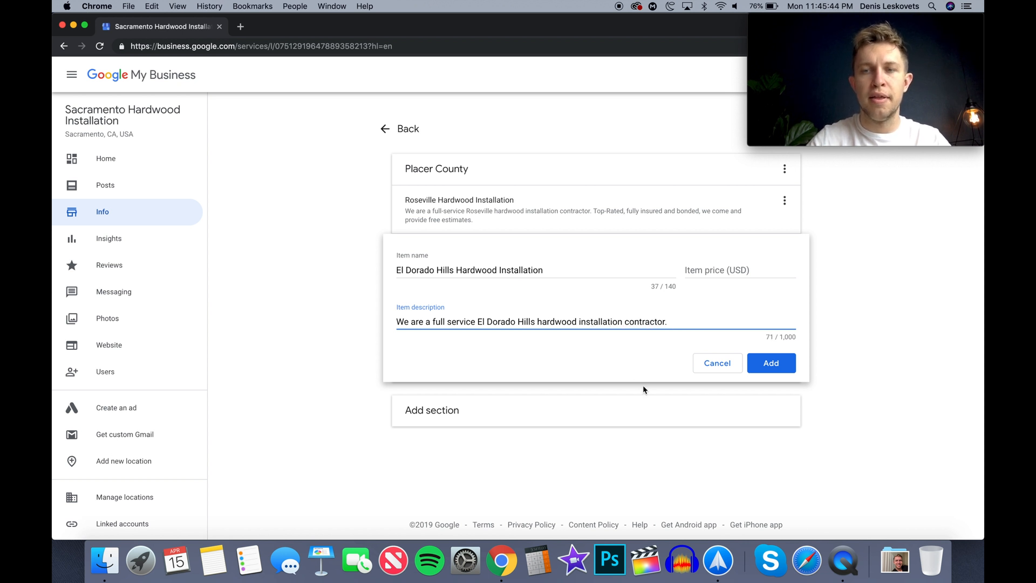
click(770, 362)
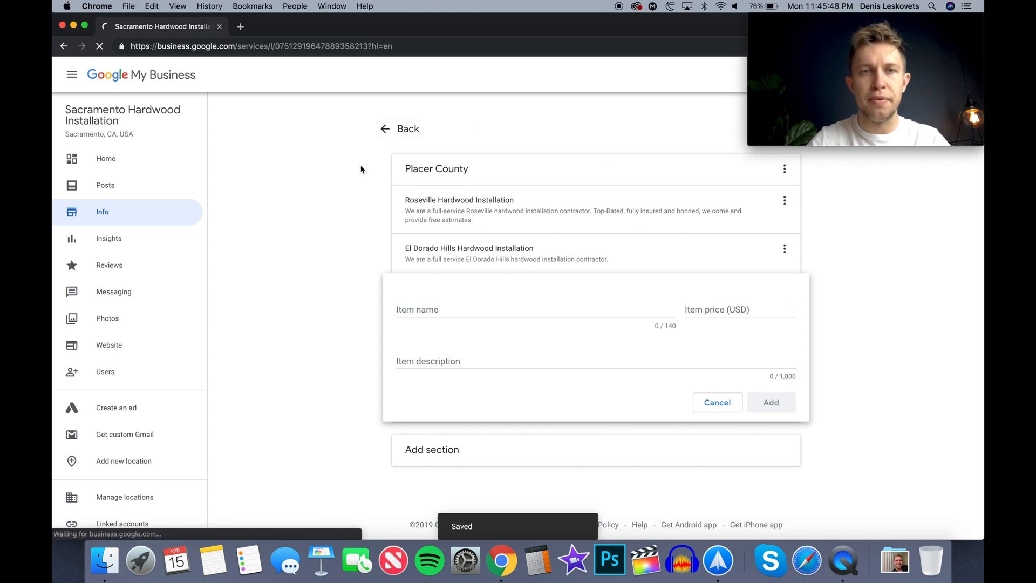
Go back to Info and reopen Services to see the Roseville and El Dorado Hills items
click(399, 129)
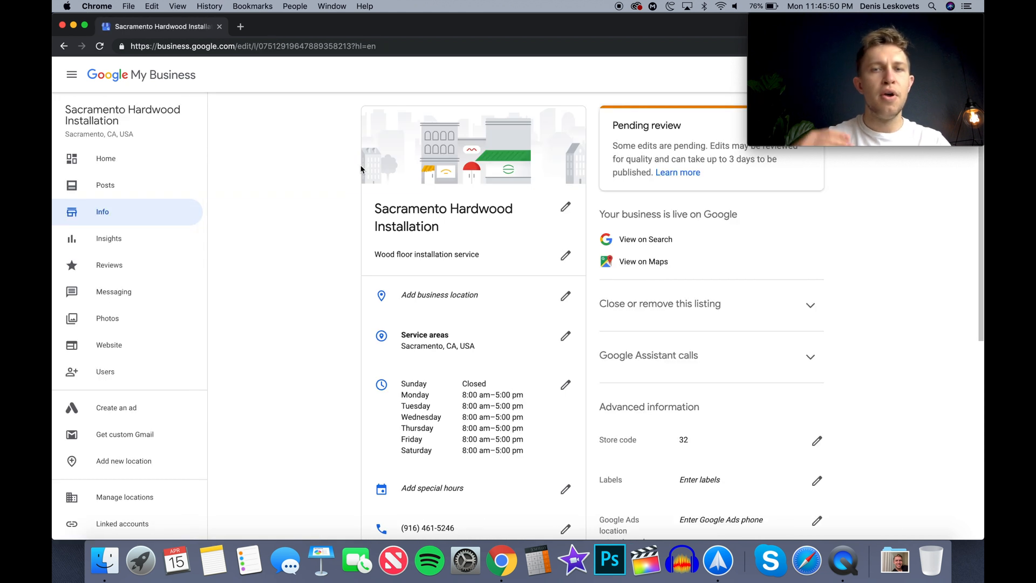
scroll(down, 3)
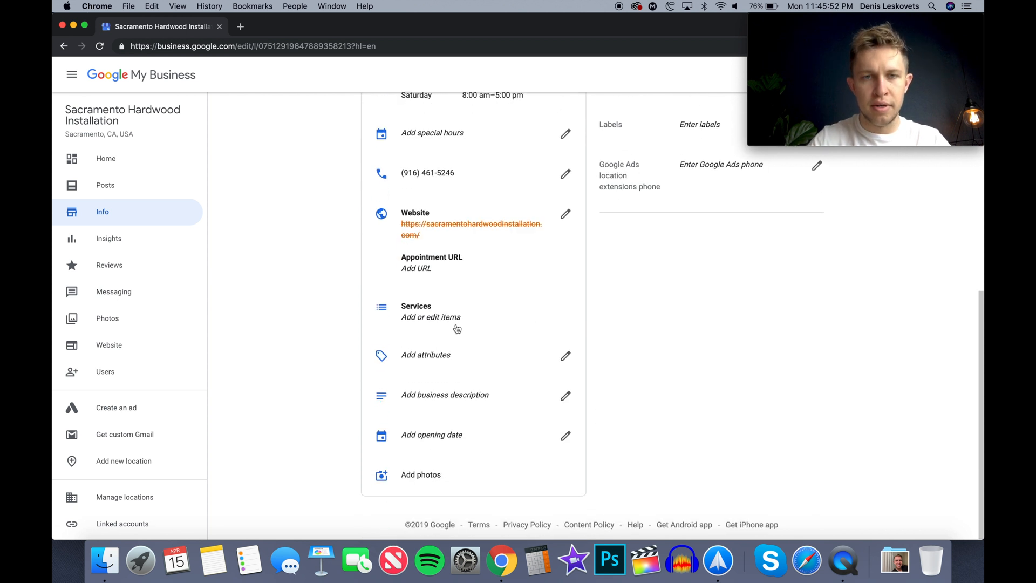
click(431, 317)
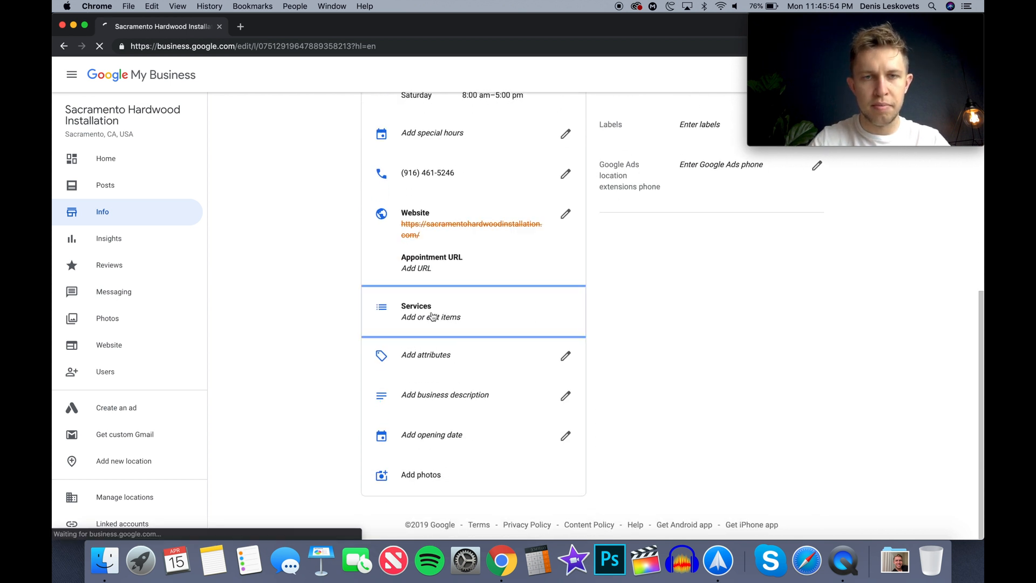
click(430, 311)
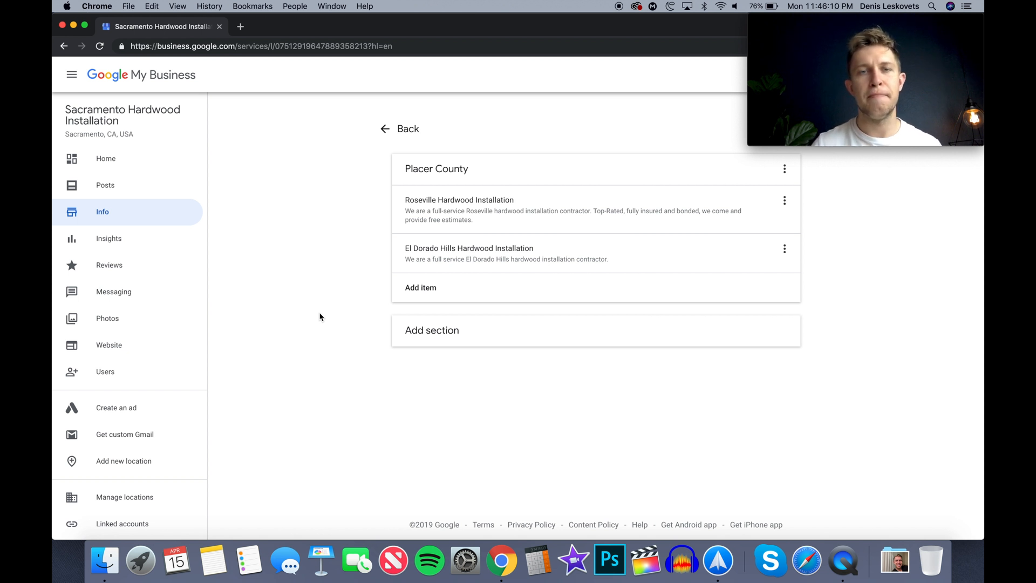
mouse_move(475, 205)
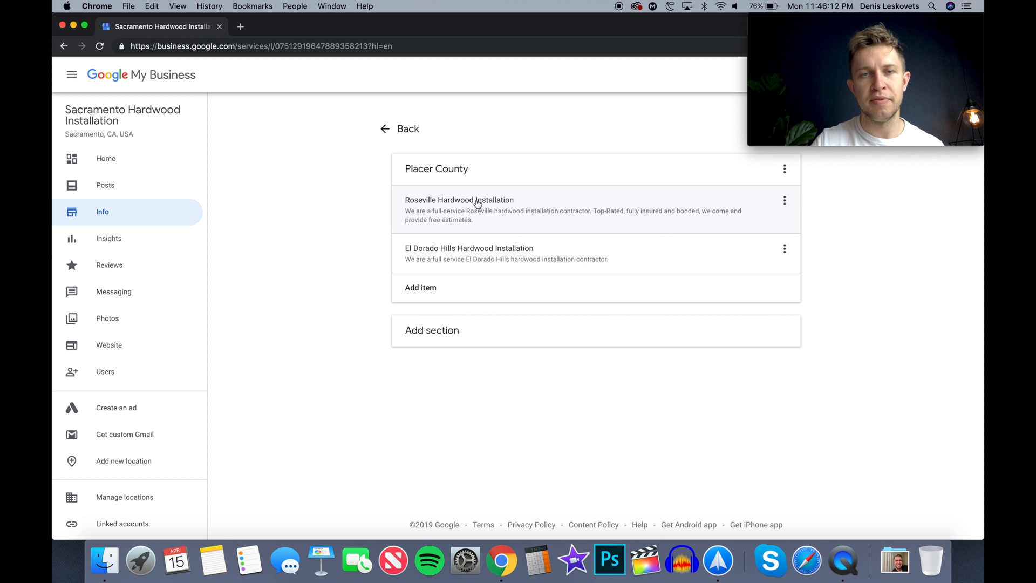
mouse_move(416, 217)
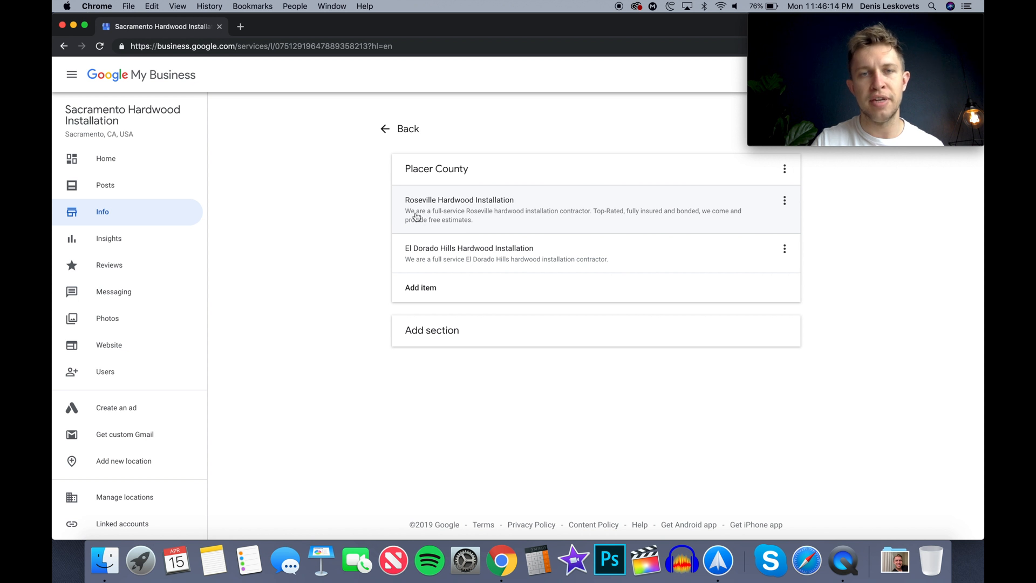
mouse_move(502, 210)
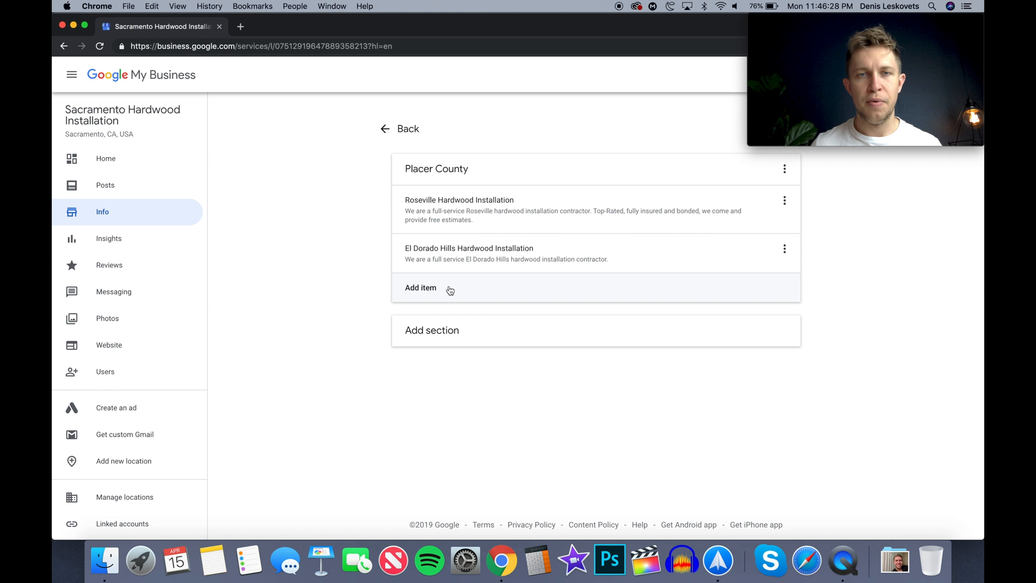
mouse_move(449, 311)
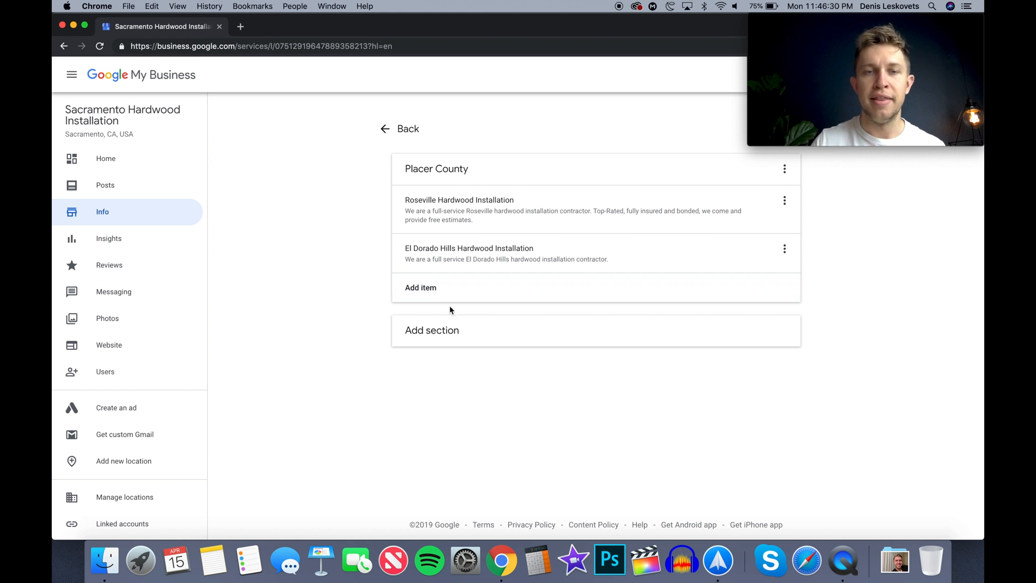
Add a new services section named 'Yolo County'
click(432, 330)
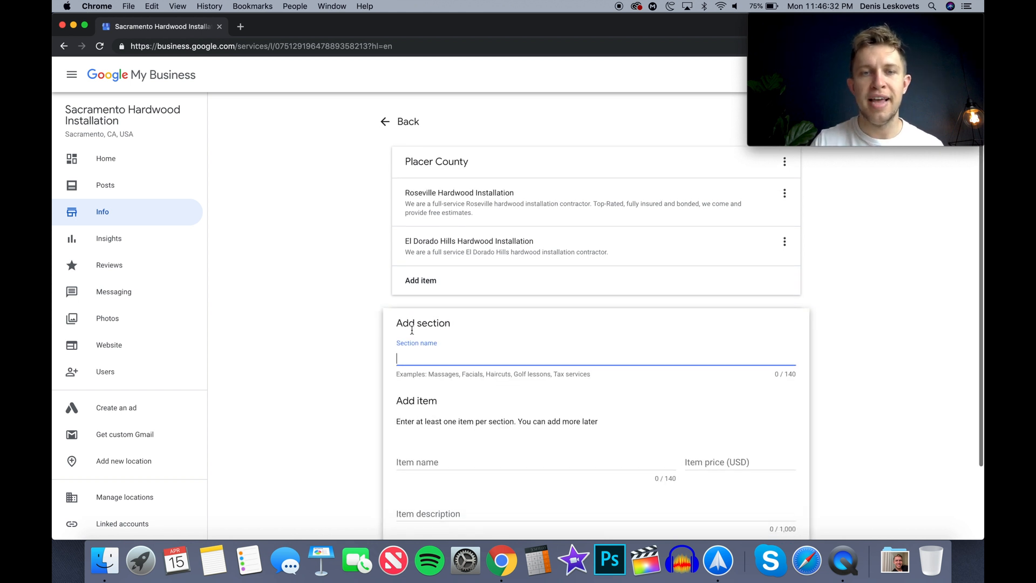
scroll(down, 3)
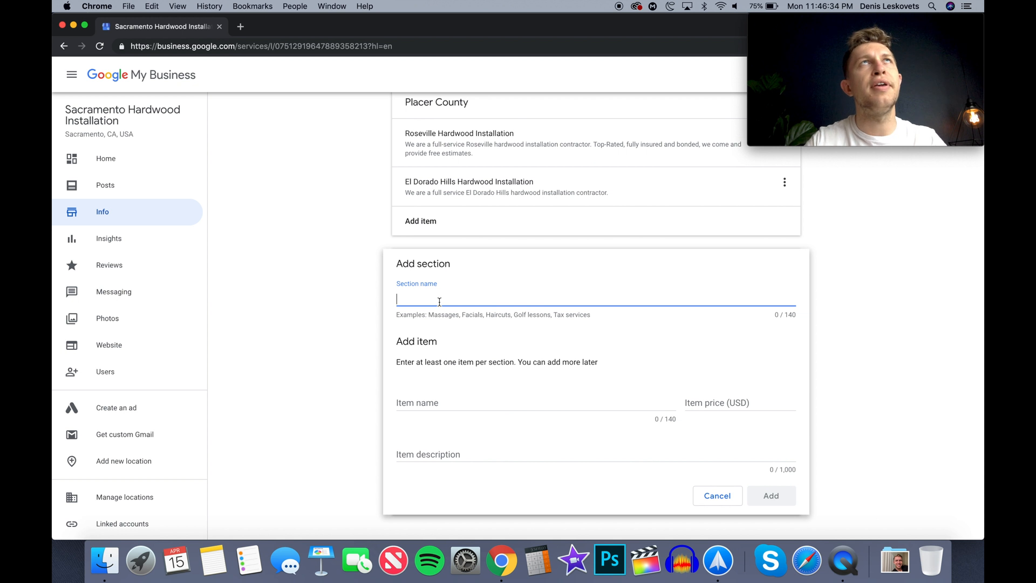
click(770, 495)
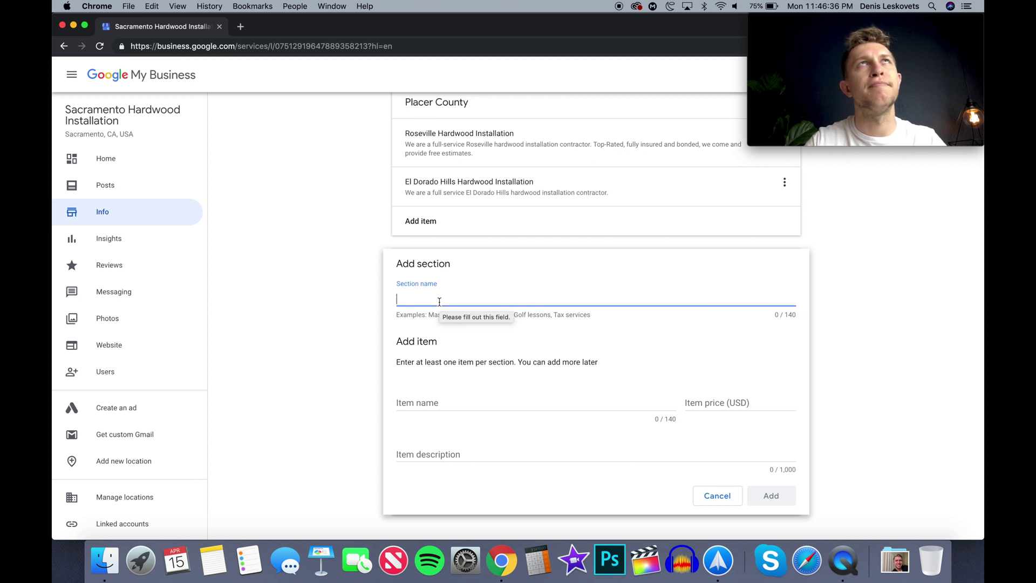
text(Y)
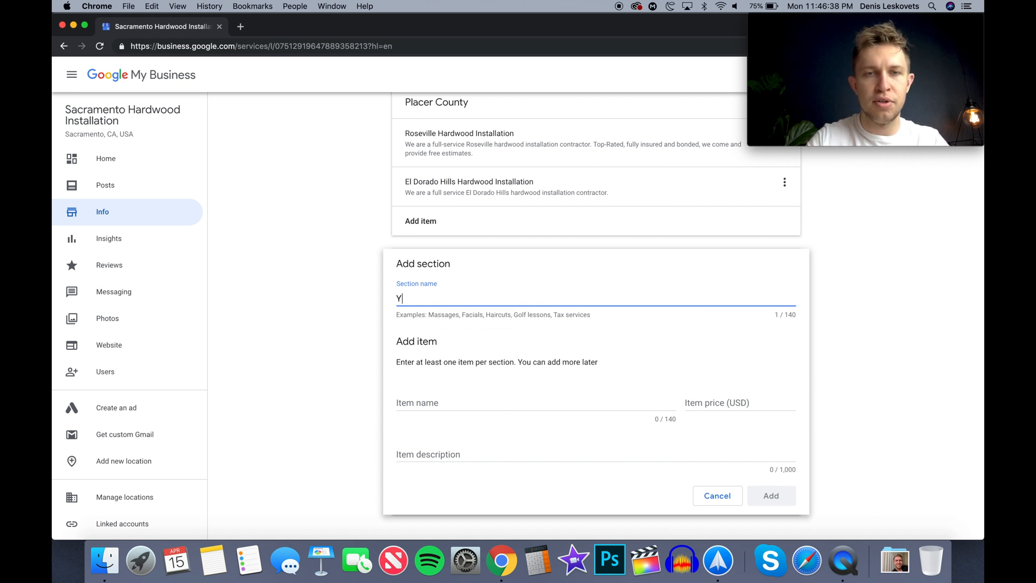
text(olo County)
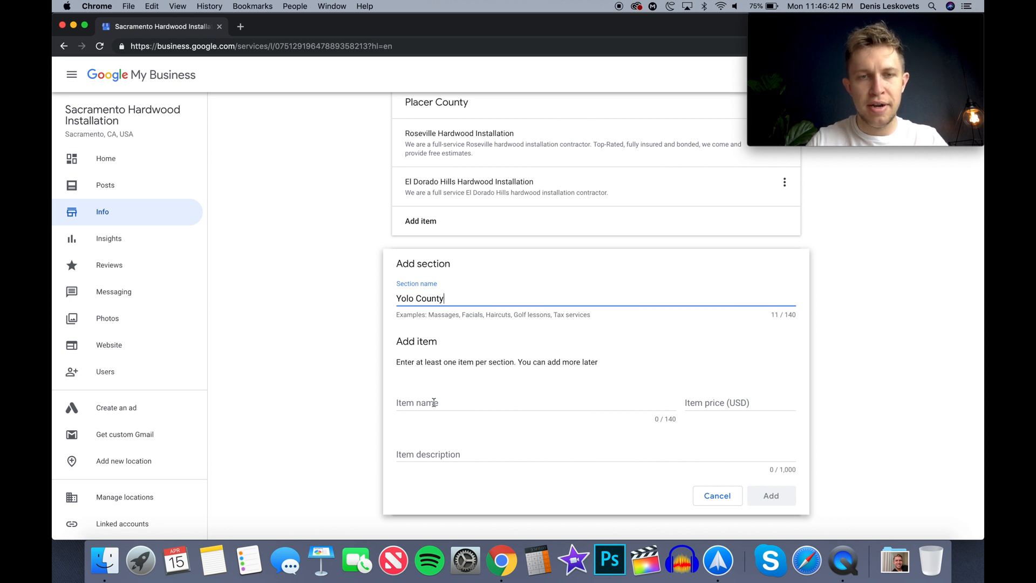
Name its first item 'West Sacramento Hardwood Installation'
click(770, 495)
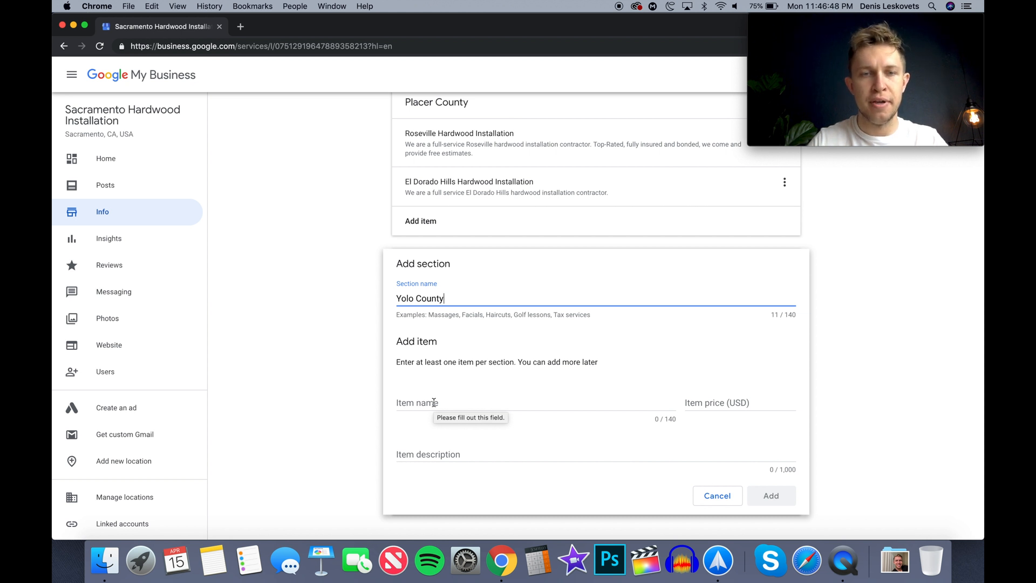
text(Wes)
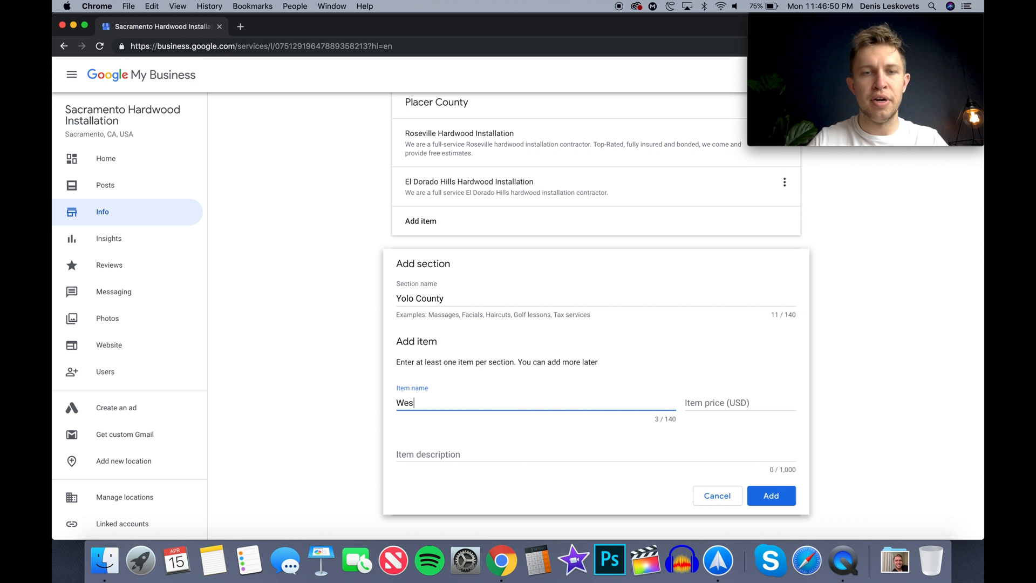
text(t Sacramento)
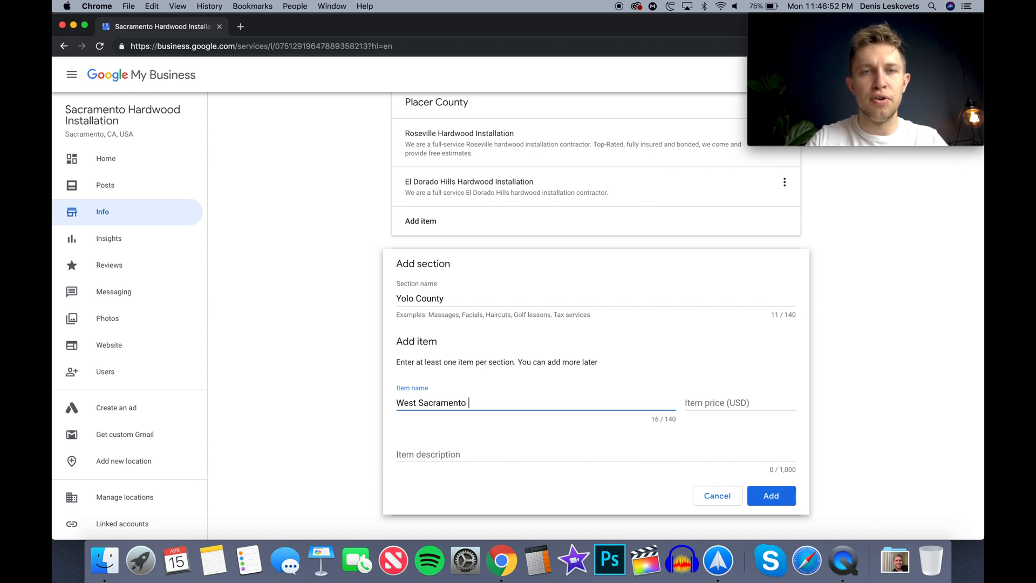
text(Hardwood Ins)
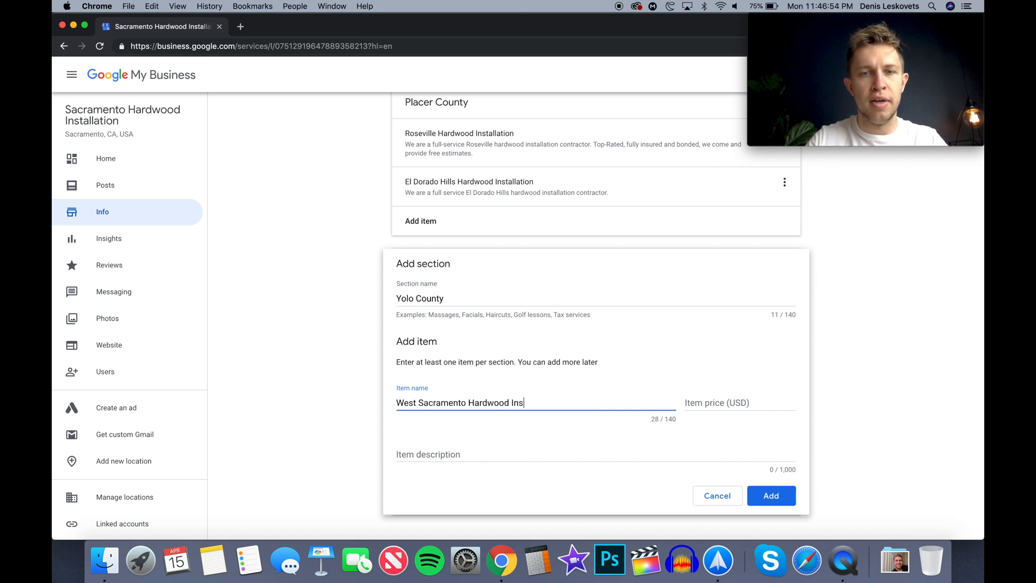
text(tal)
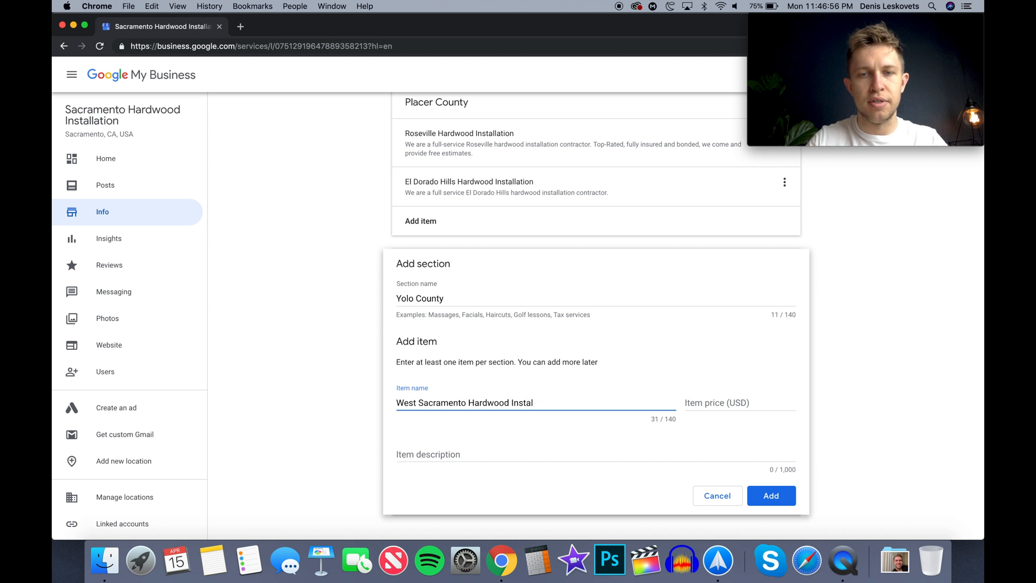
text(lation)
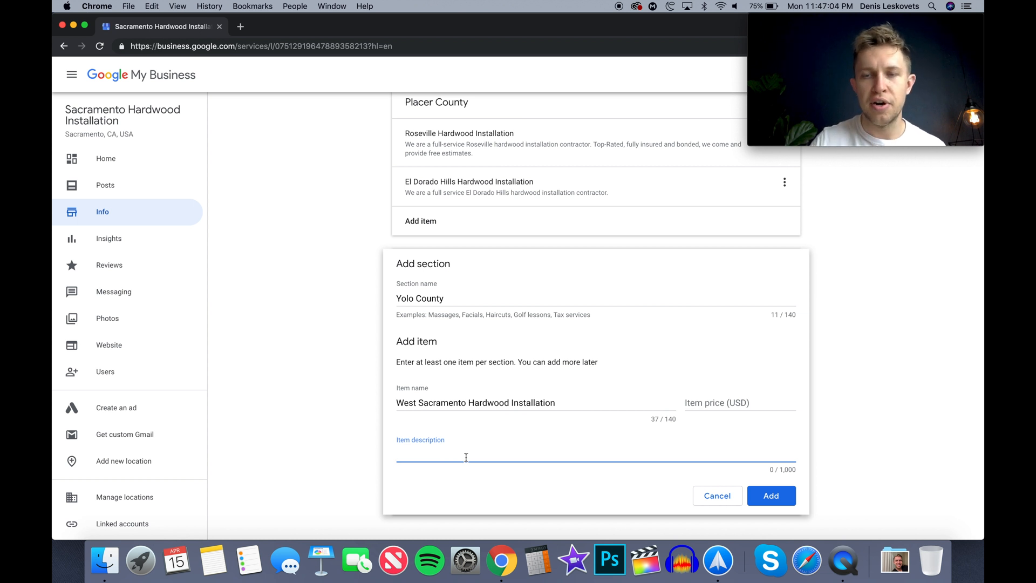
Save the Yolo County section, dismiss the empty item form, and go back to Info
click(771, 496)
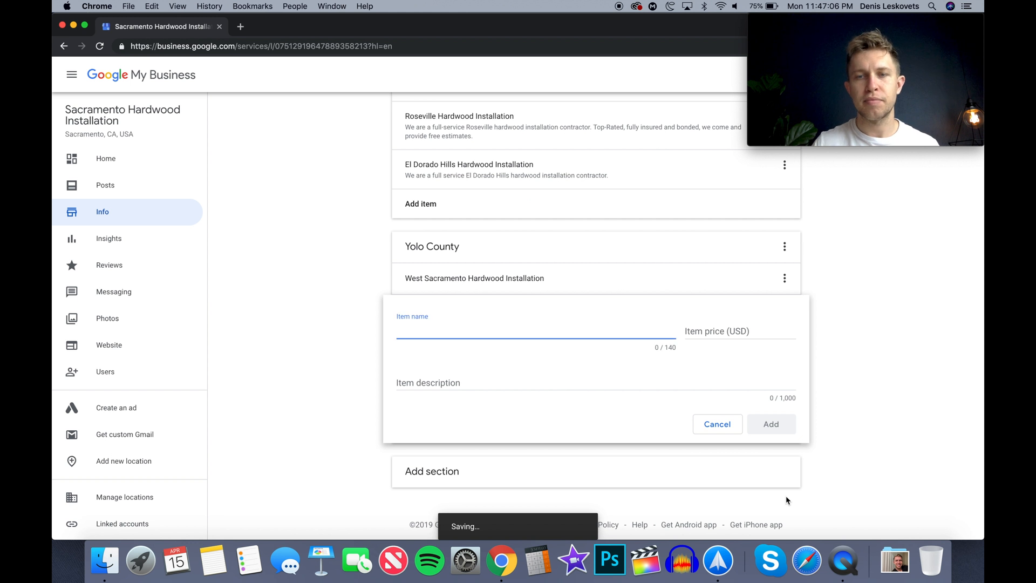
click(717, 423)
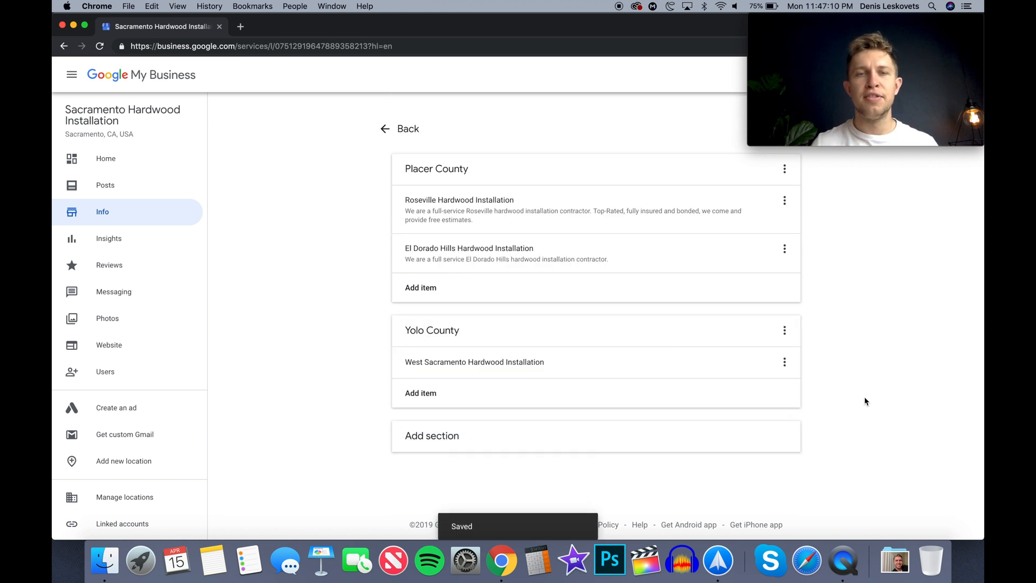
click(400, 128)
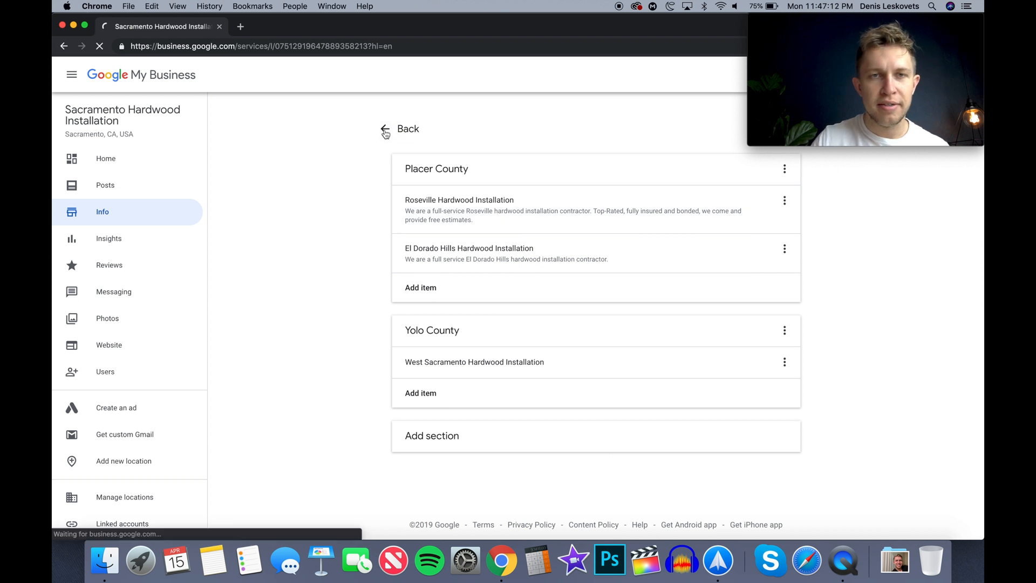
click(385, 129)
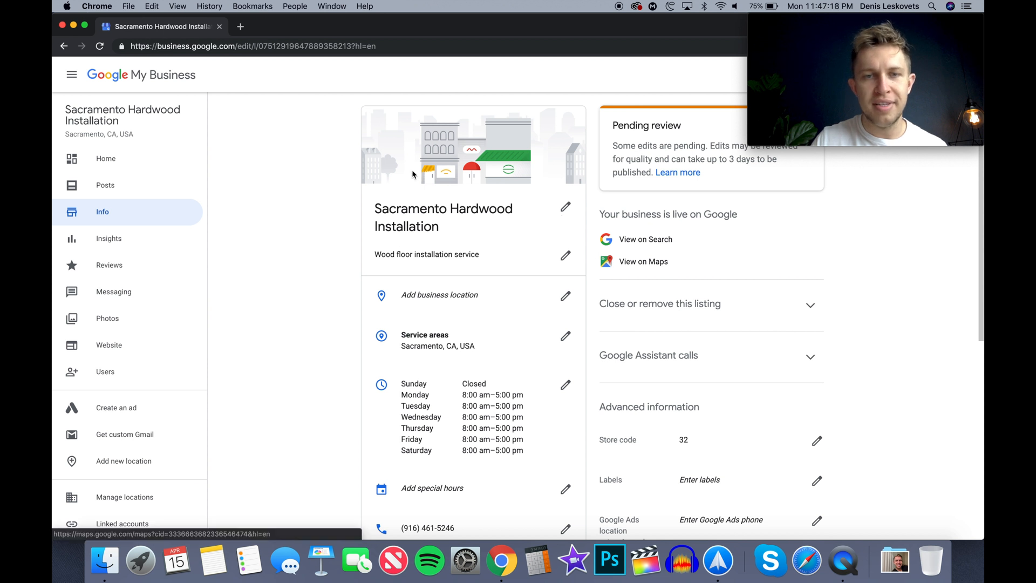
mouse_move(638, 276)
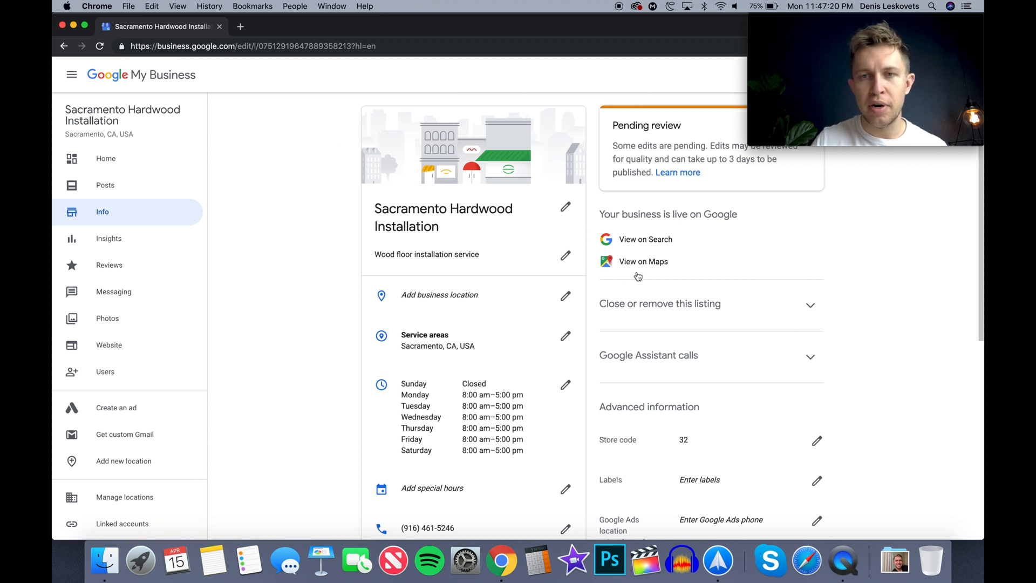
View the live Sacramento Hardwood Installation listing on Google Search, then return to the dashboard
click(643, 261)
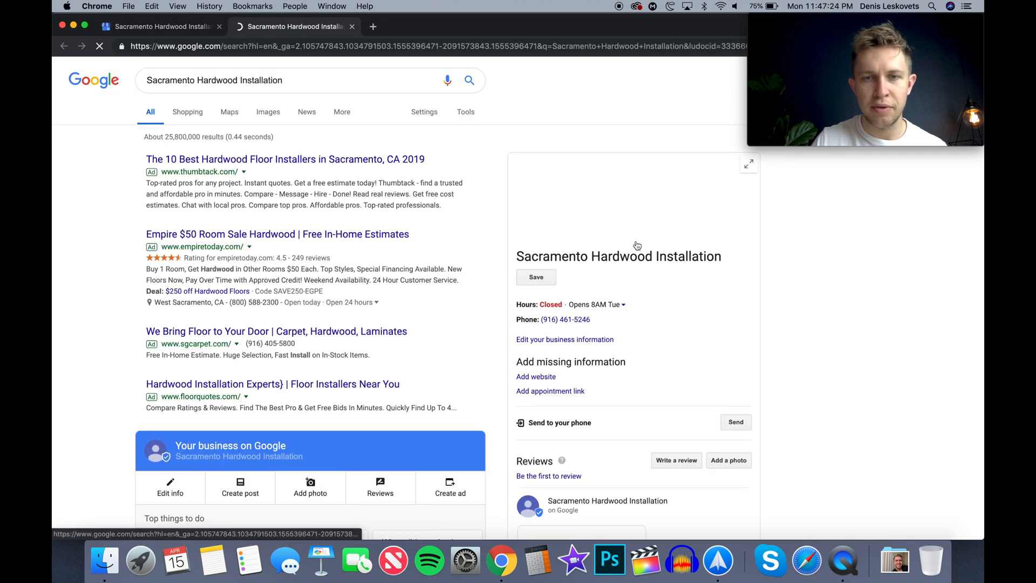
click(563, 339)
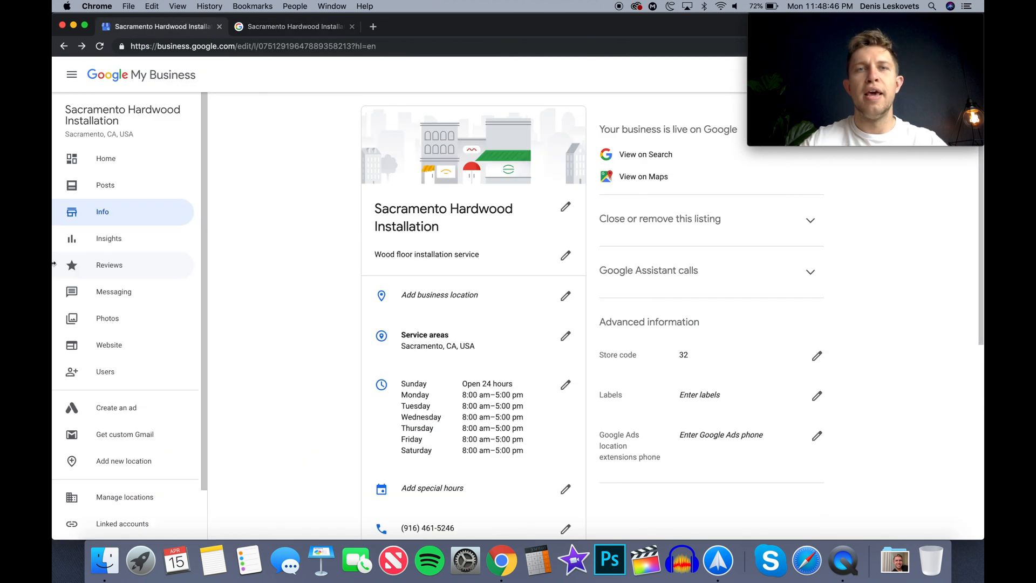